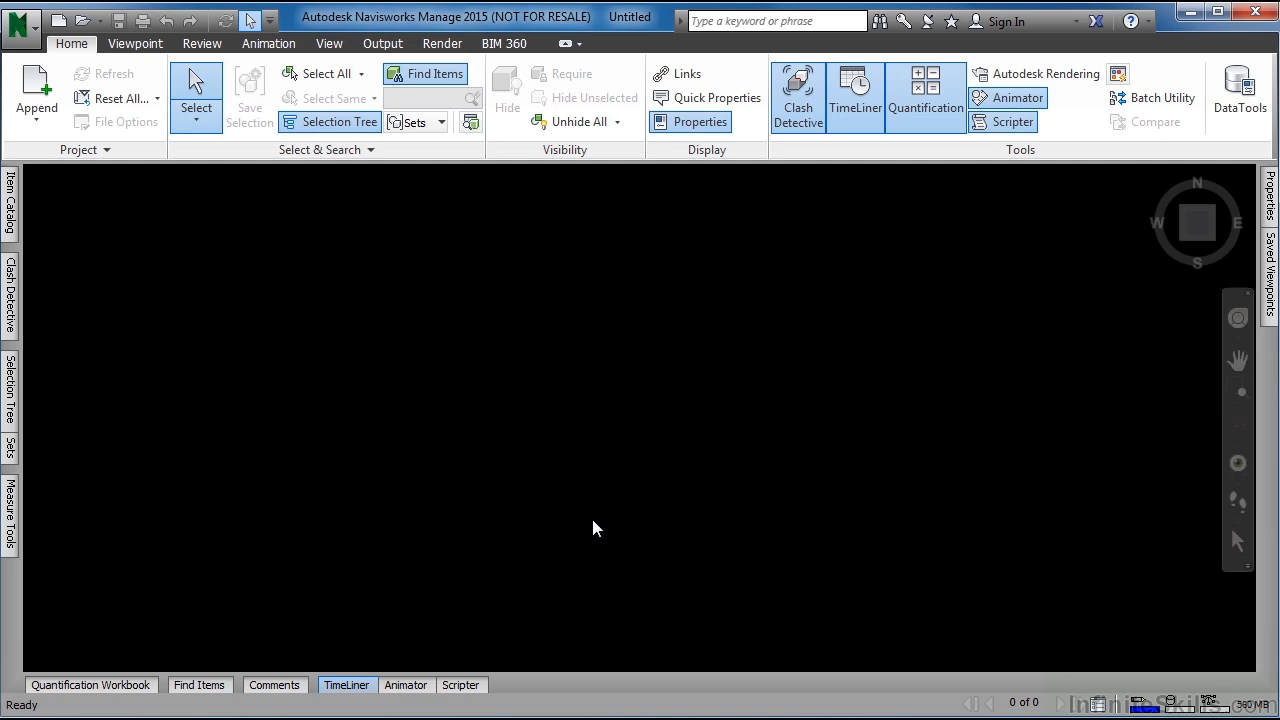
{"action": "mouse_move", "coordinate": [329, 43]}
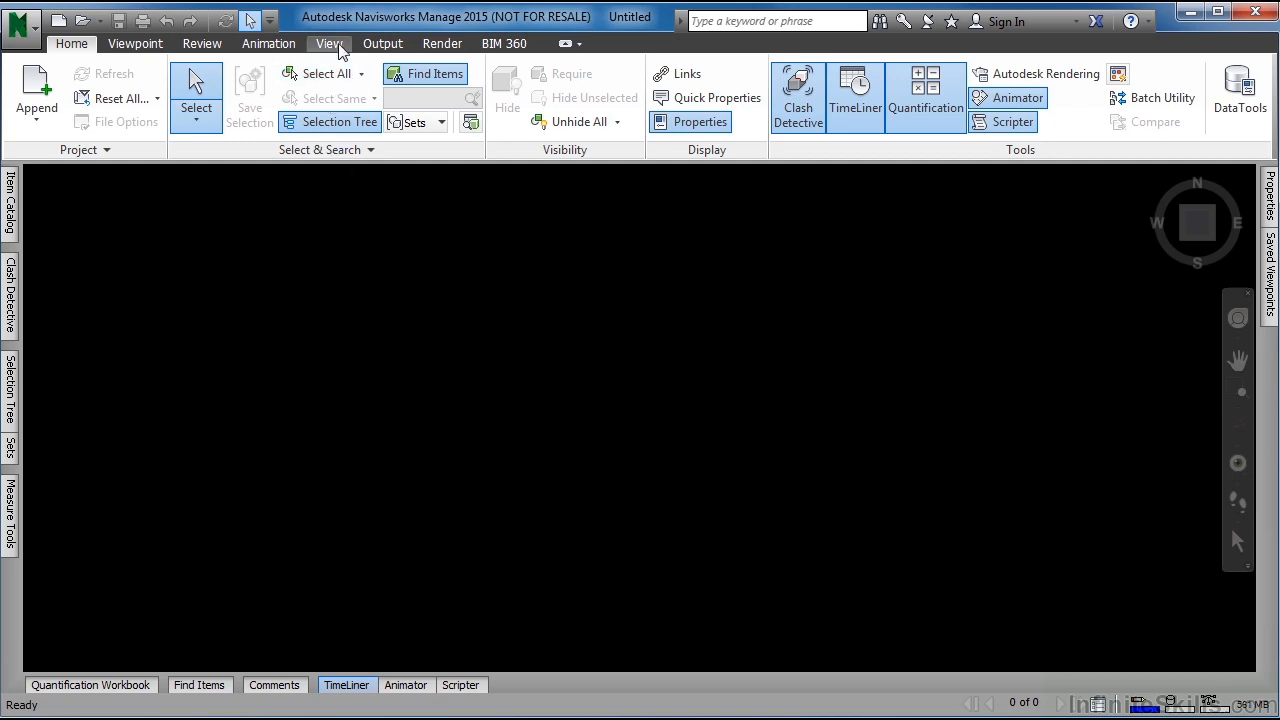
- Switch to the View tab to show navigation, scene view and workspace tools
{"action": "left_click", "coordinate": [329, 43]}
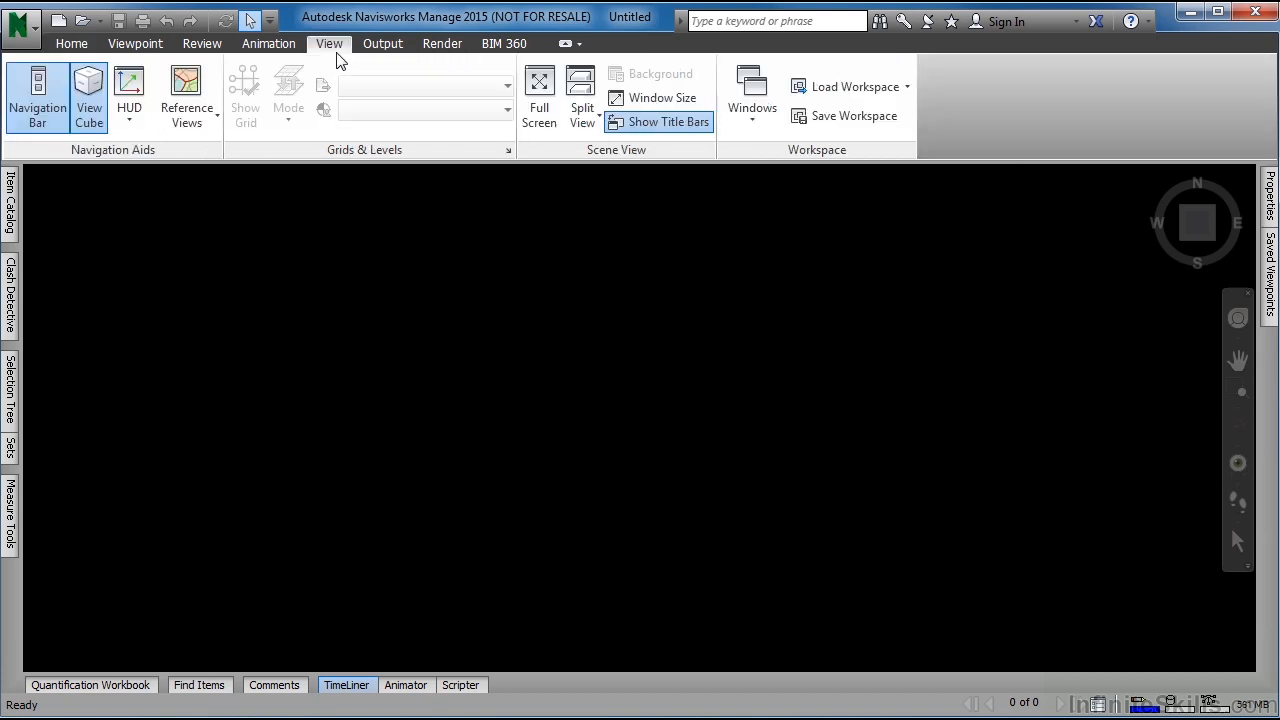
{"action": "mouse_move", "coordinate": [850, 86]}
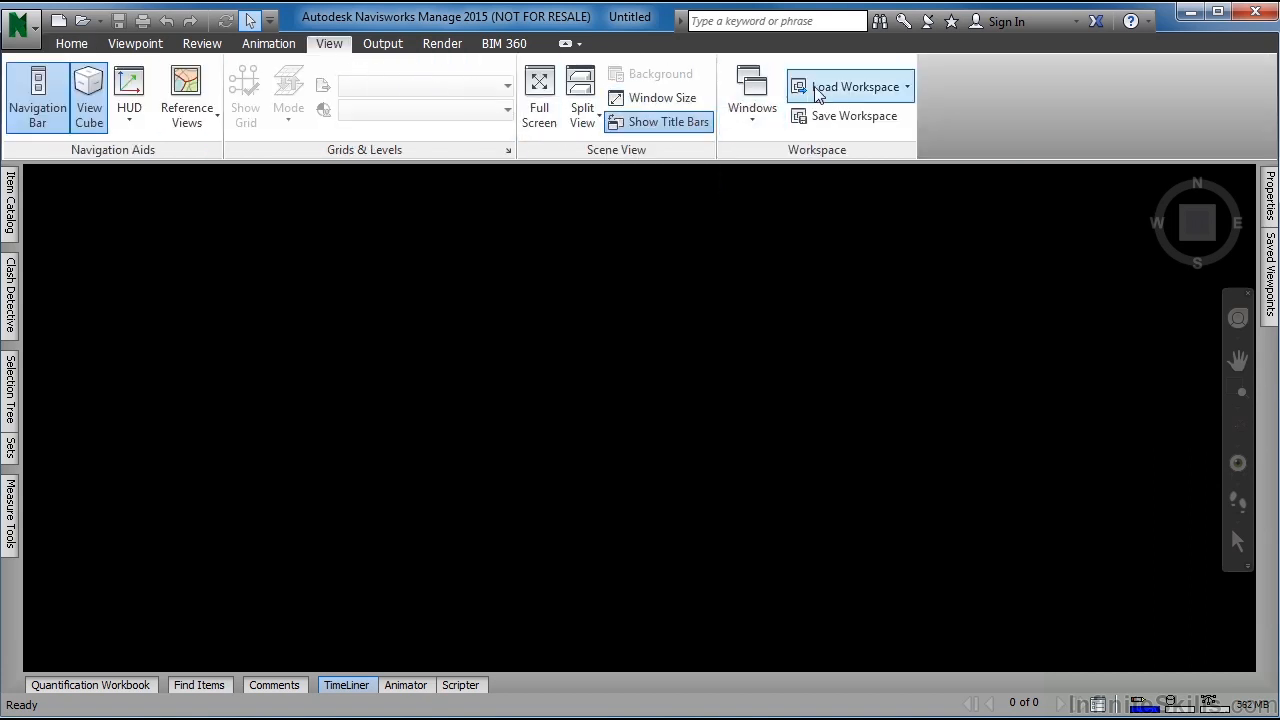
{"action": "mouse_move", "coordinate": [848, 86]}
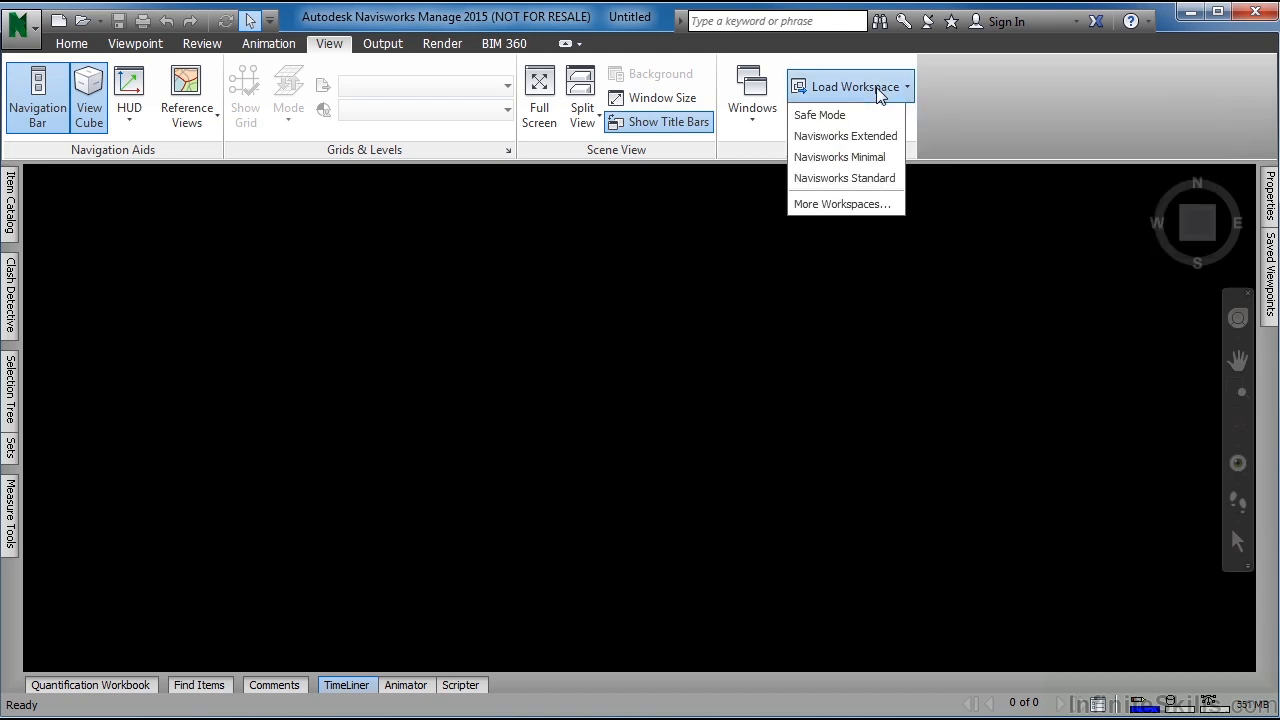
{"action": "mouse_move", "coordinate": [820, 114]}
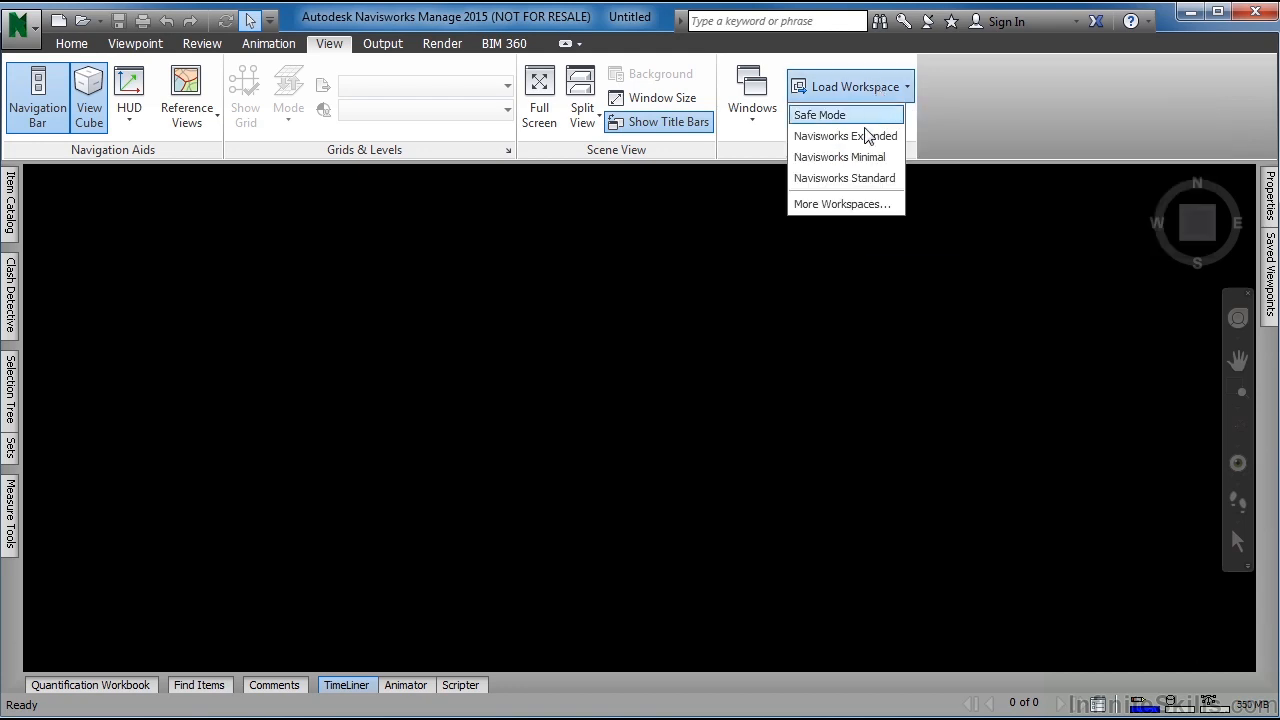
{"action": "mouse_move", "coordinate": [844, 178]}
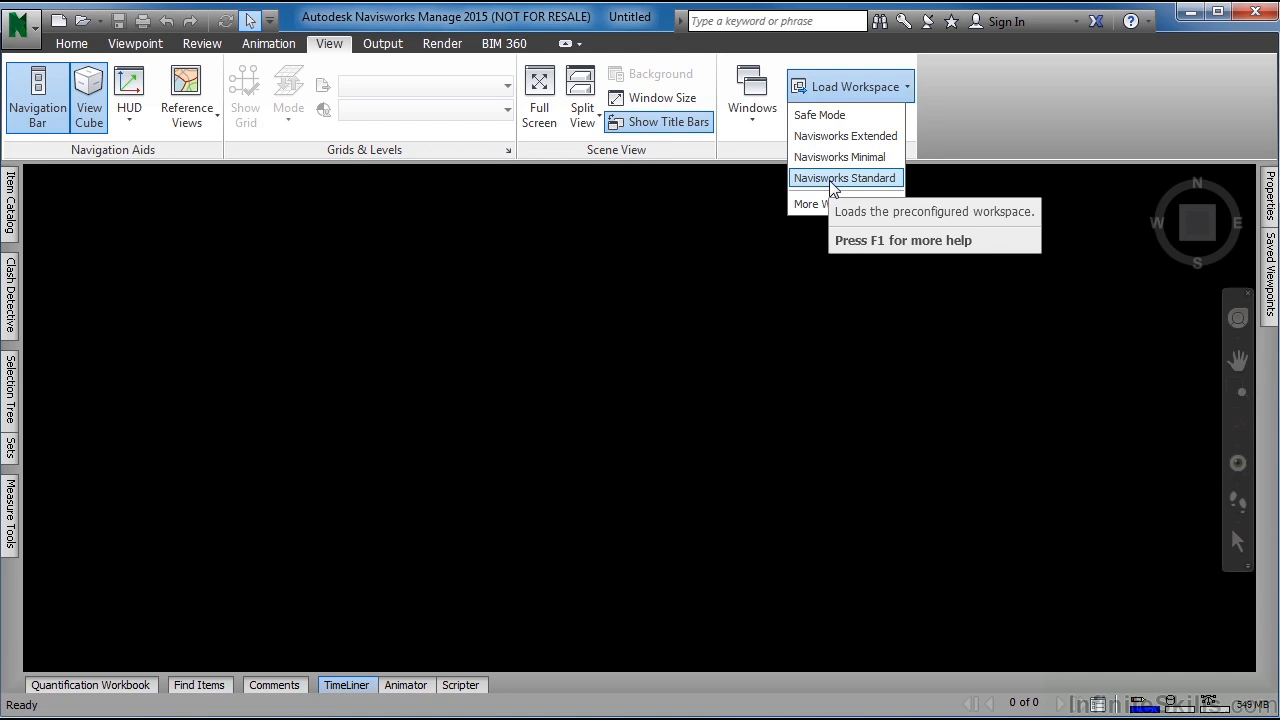
{"action": "mouse_move", "coordinate": [180, 159]}
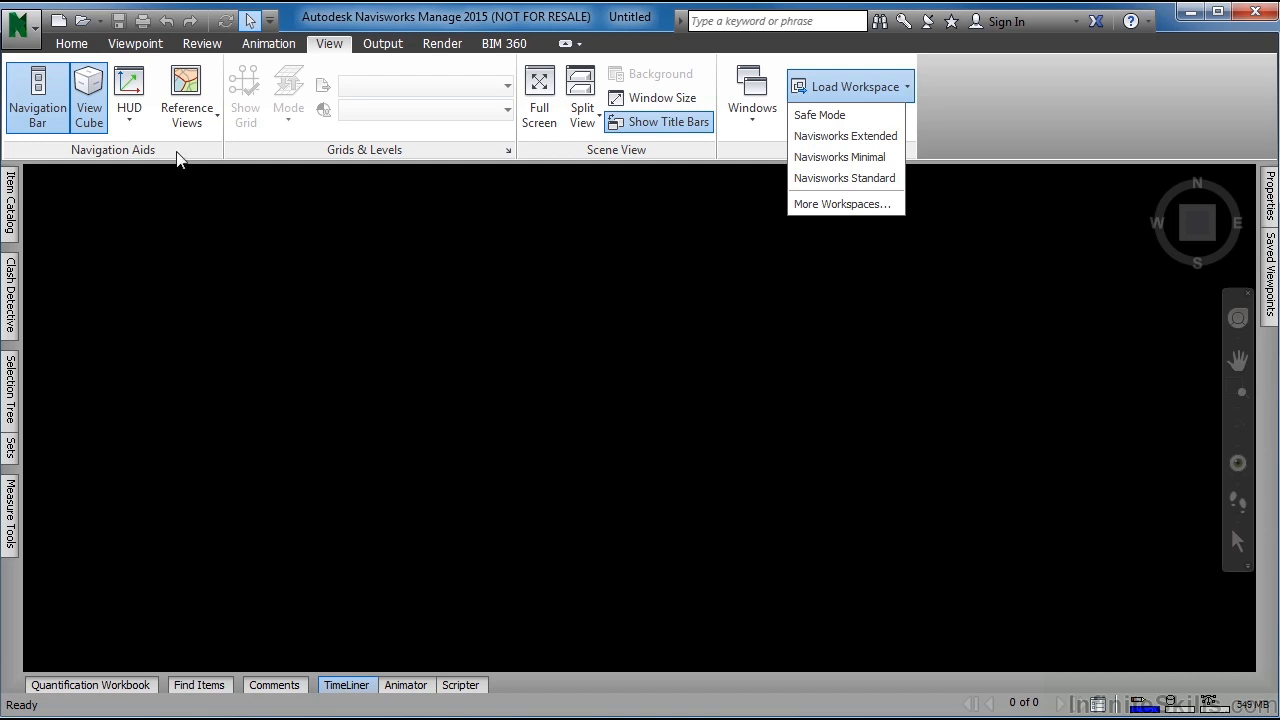
- Return to the Home tab with its Select & Search, Visibility and Tools panels
{"action": "left_click", "coordinate": [70, 43]}
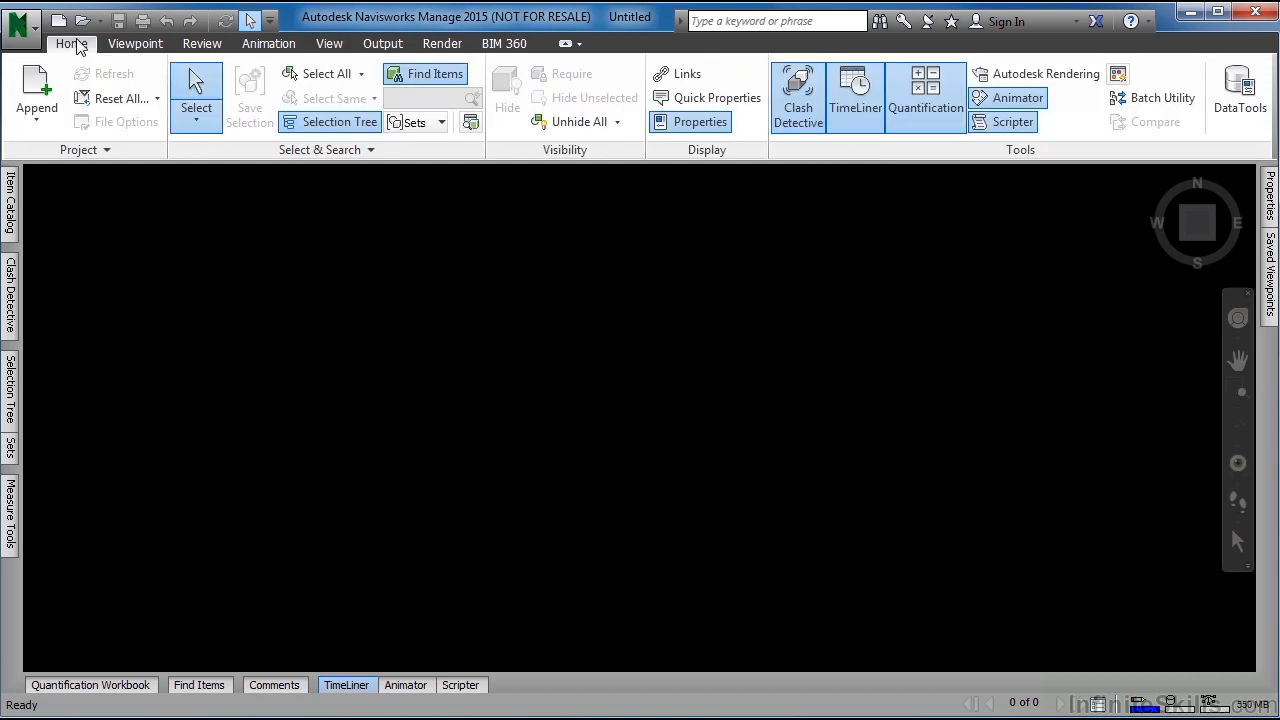
{"action": "mouse_move", "coordinate": [71, 43]}
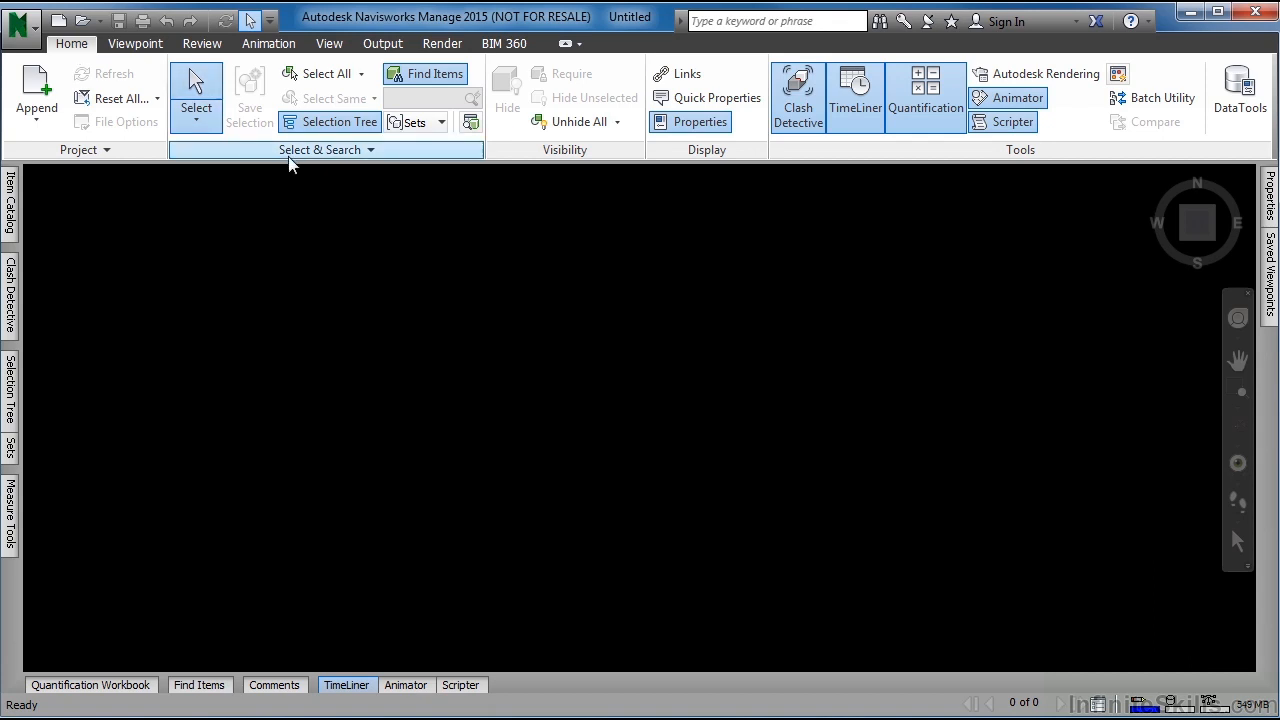
{"action": "mouse_move", "coordinate": [555, 160]}
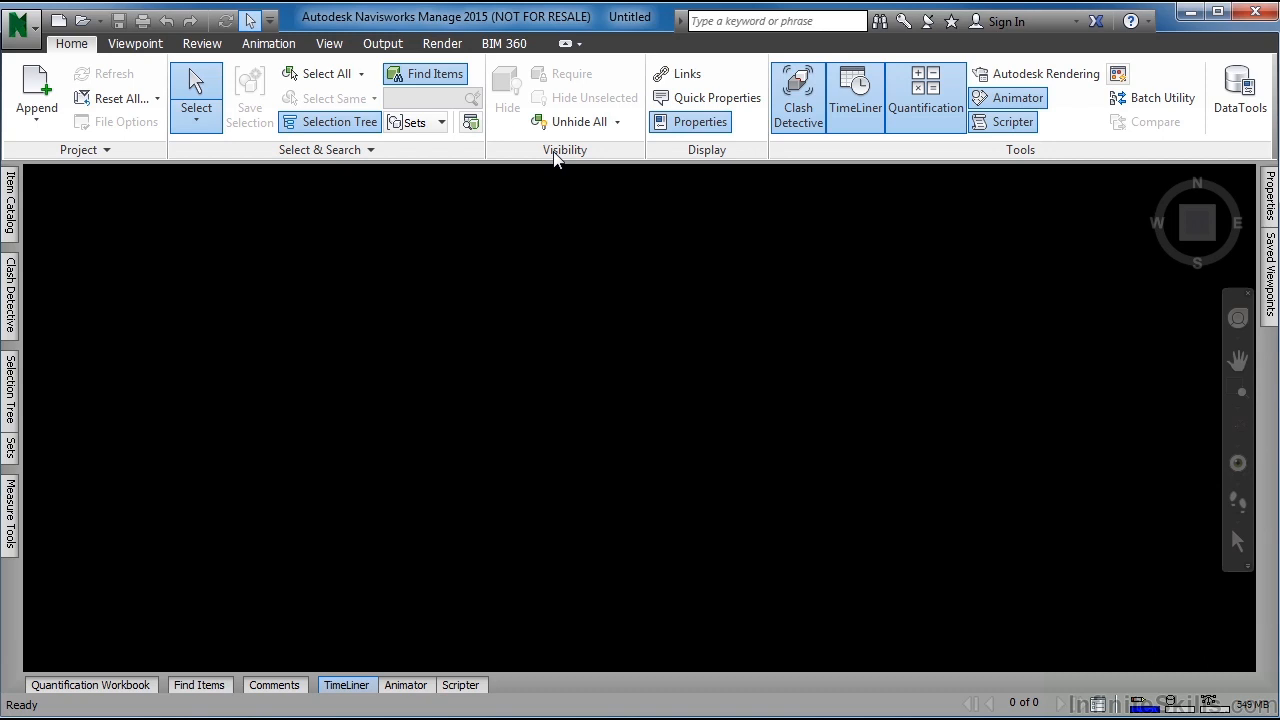
{"action": "mouse_move", "coordinate": [135, 44]}
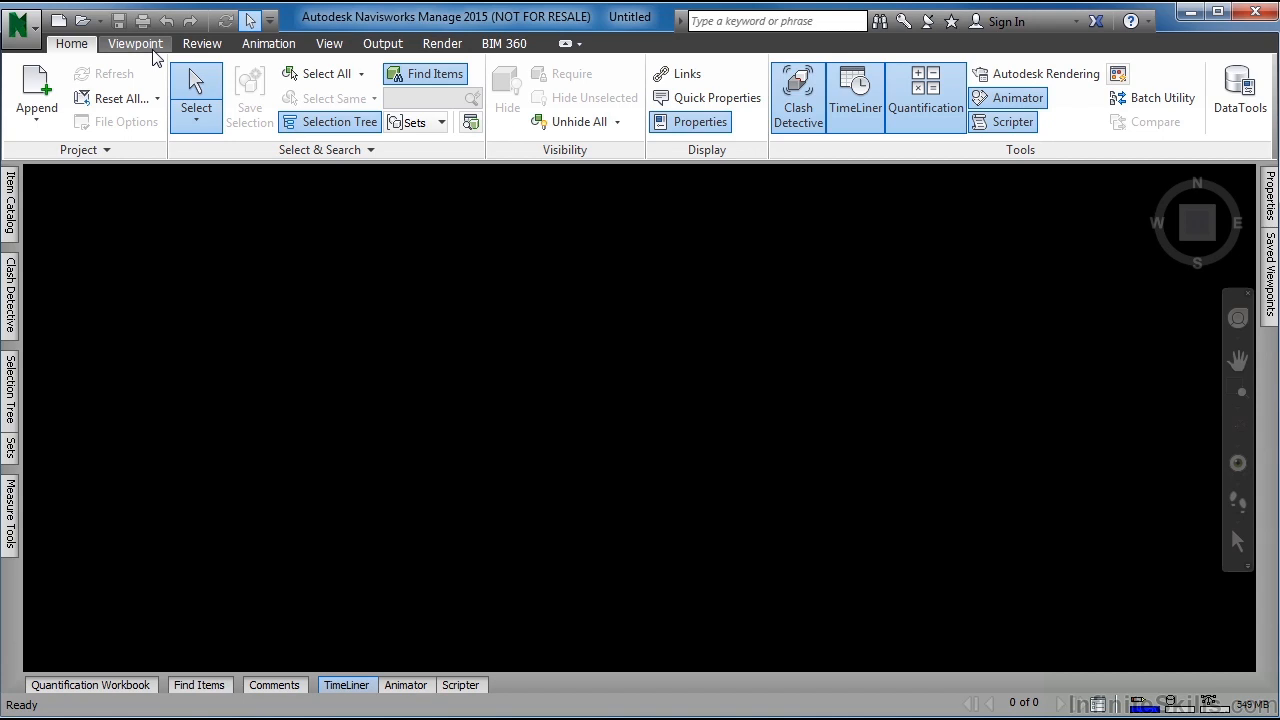
- Switch to the Viewpoint tab with its Camera and Navigate panels
{"action": "left_click", "coordinate": [135, 43]}
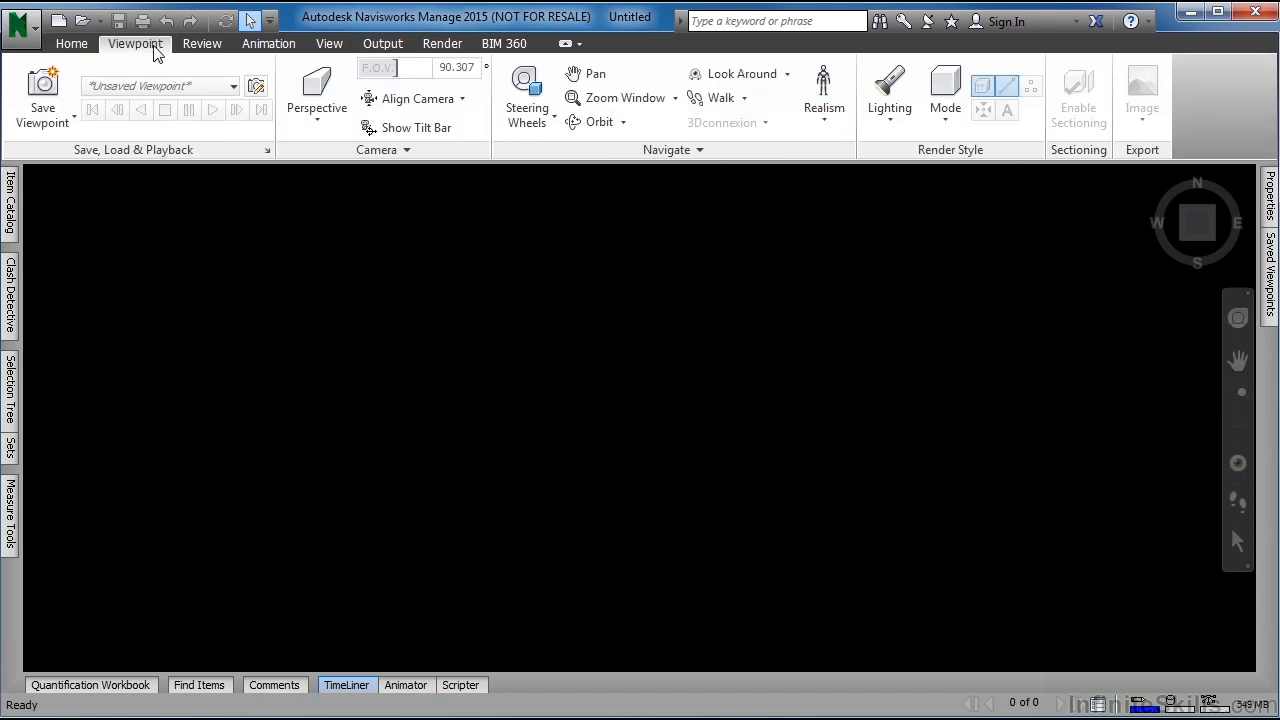
{"action": "mouse_move", "coordinate": [316, 95]}
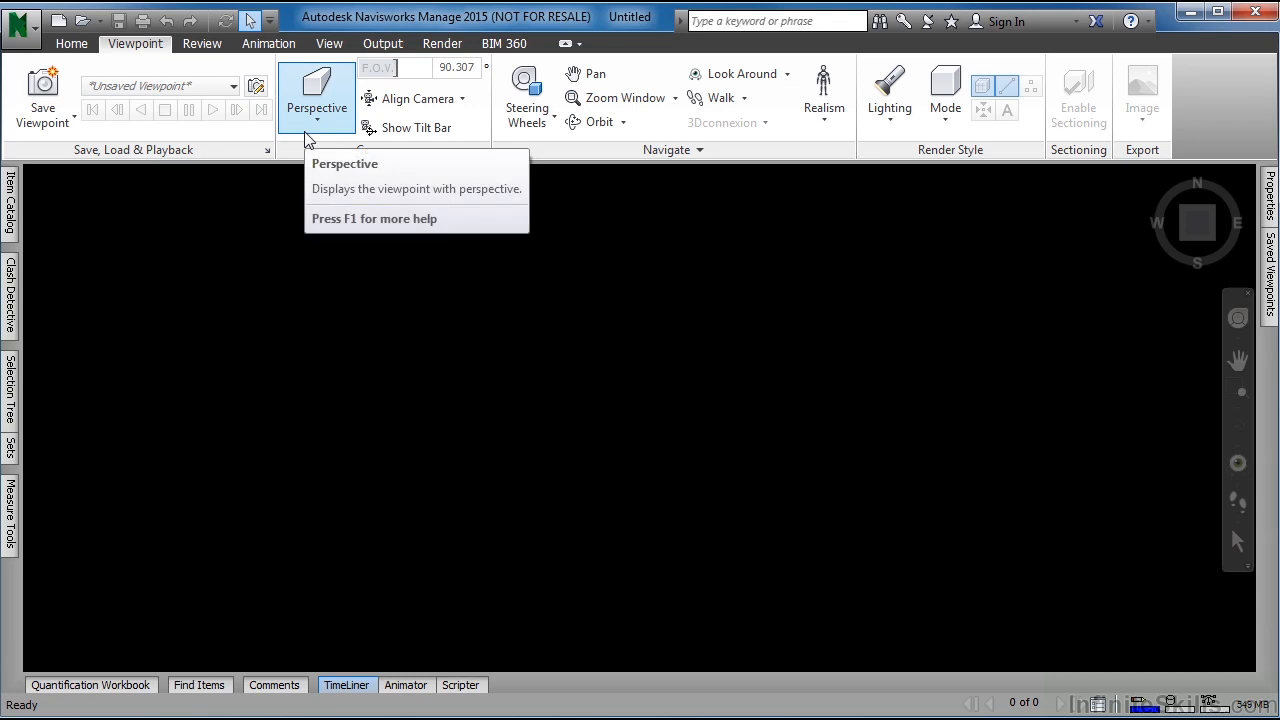
{"action": "mouse_move", "coordinate": [604, 161]}
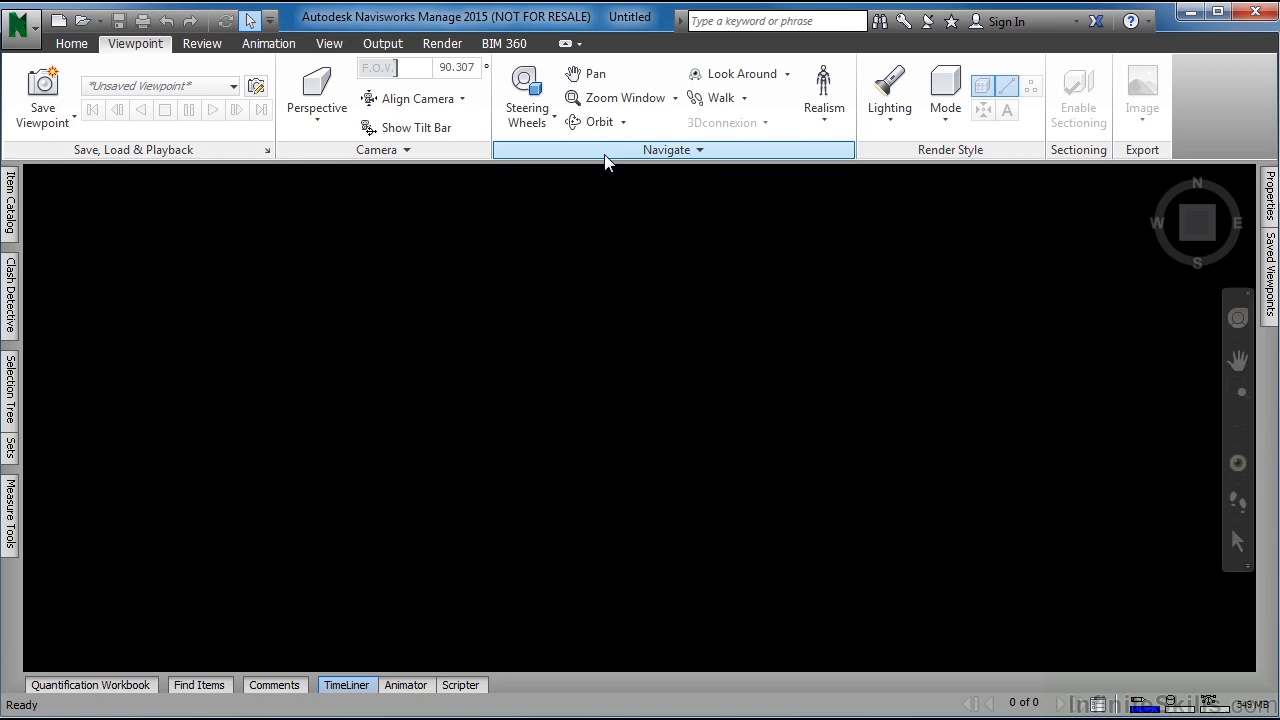
{"action": "mouse_move", "coordinate": [330, 152]}
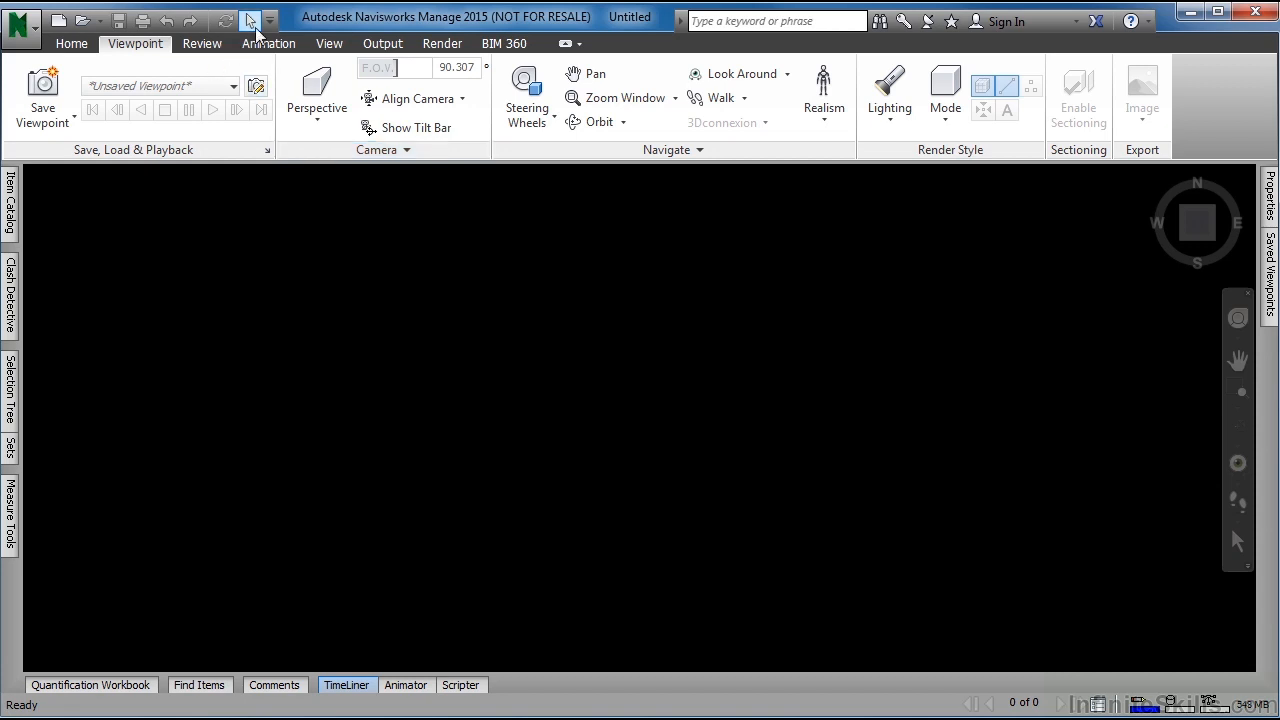
{"action": "mouse_move", "coordinate": [87, 20]}
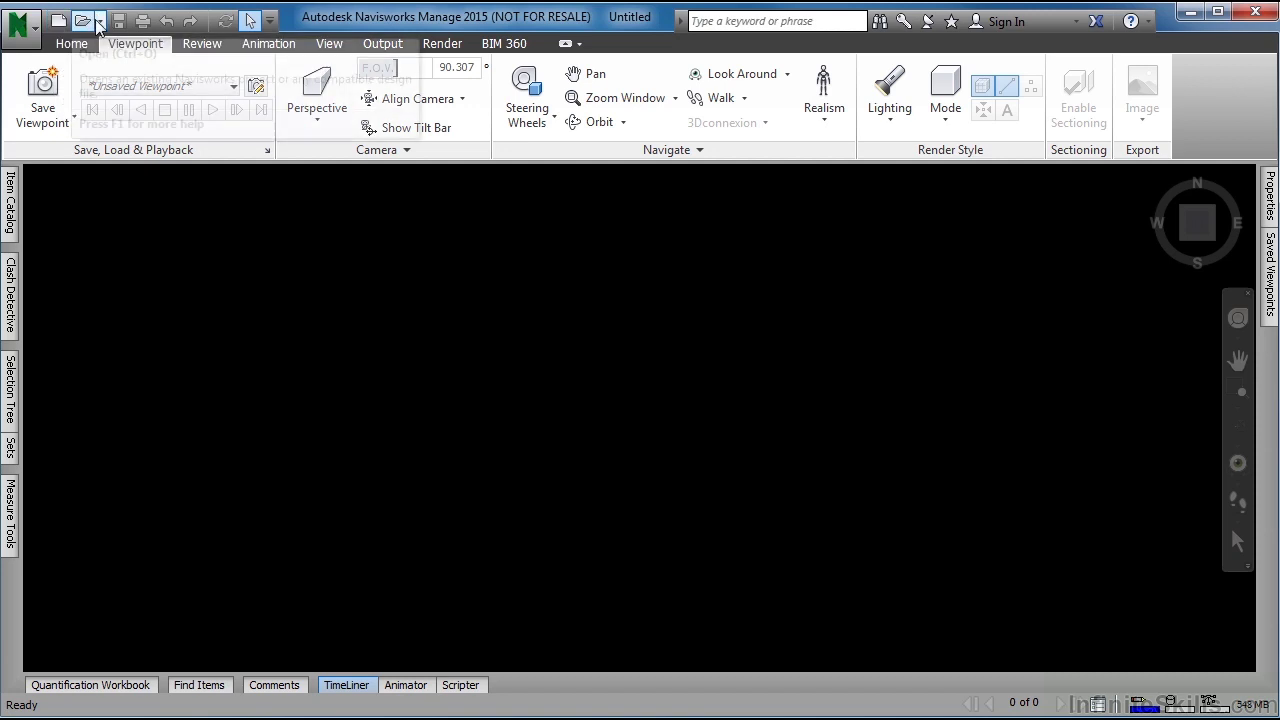
{"action": "mouse_move", "coordinate": [249, 20]}
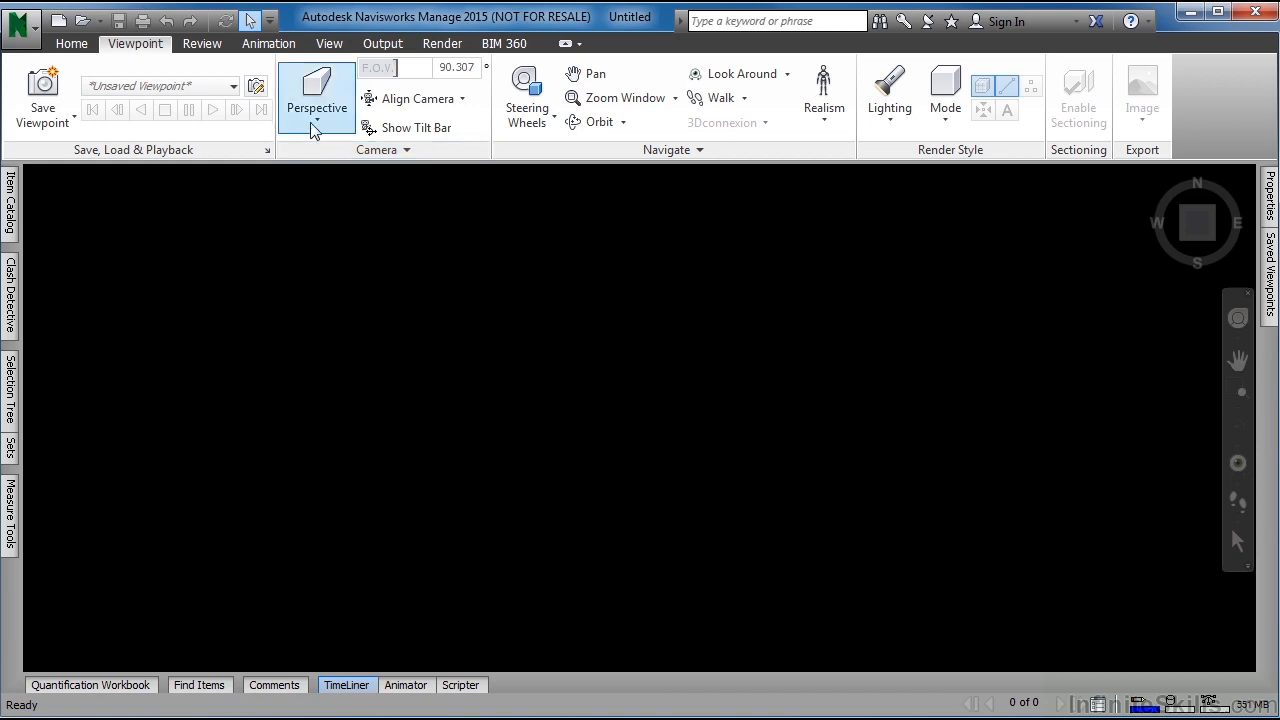
{"action": "mouse_move", "coordinate": [316, 95]}
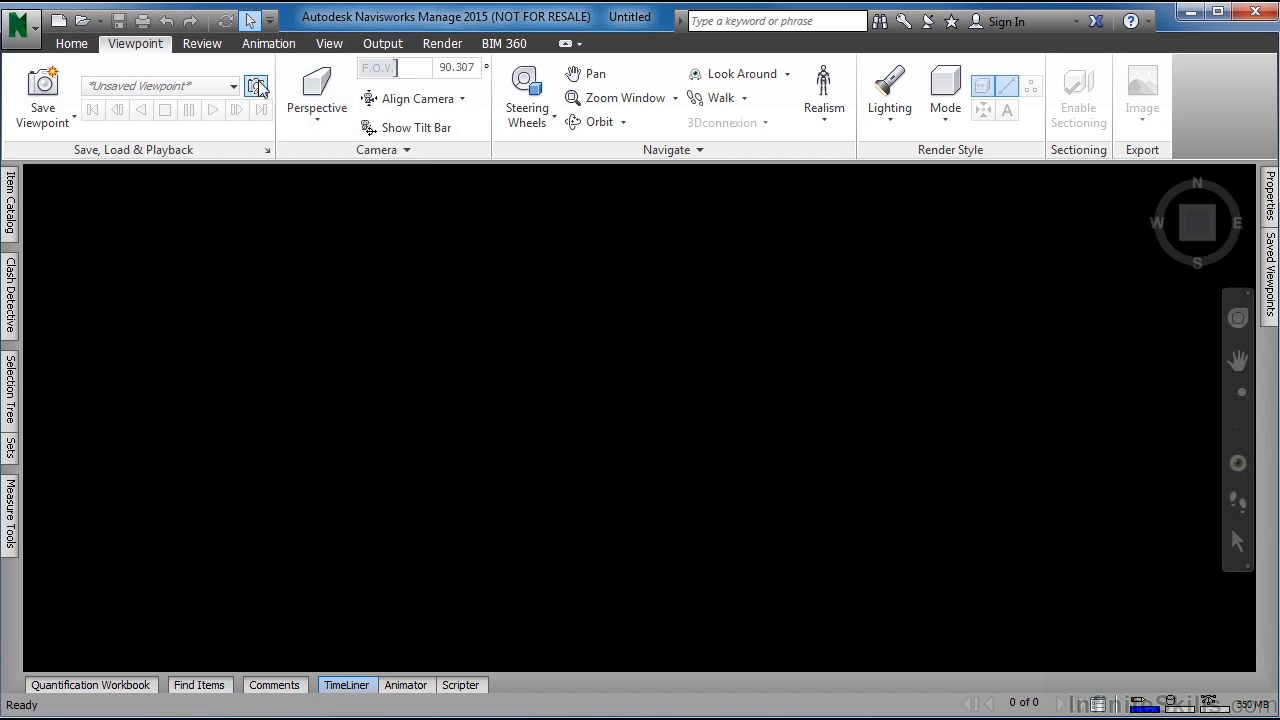
{"action": "mouse_move", "coordinate": [316, 85]}
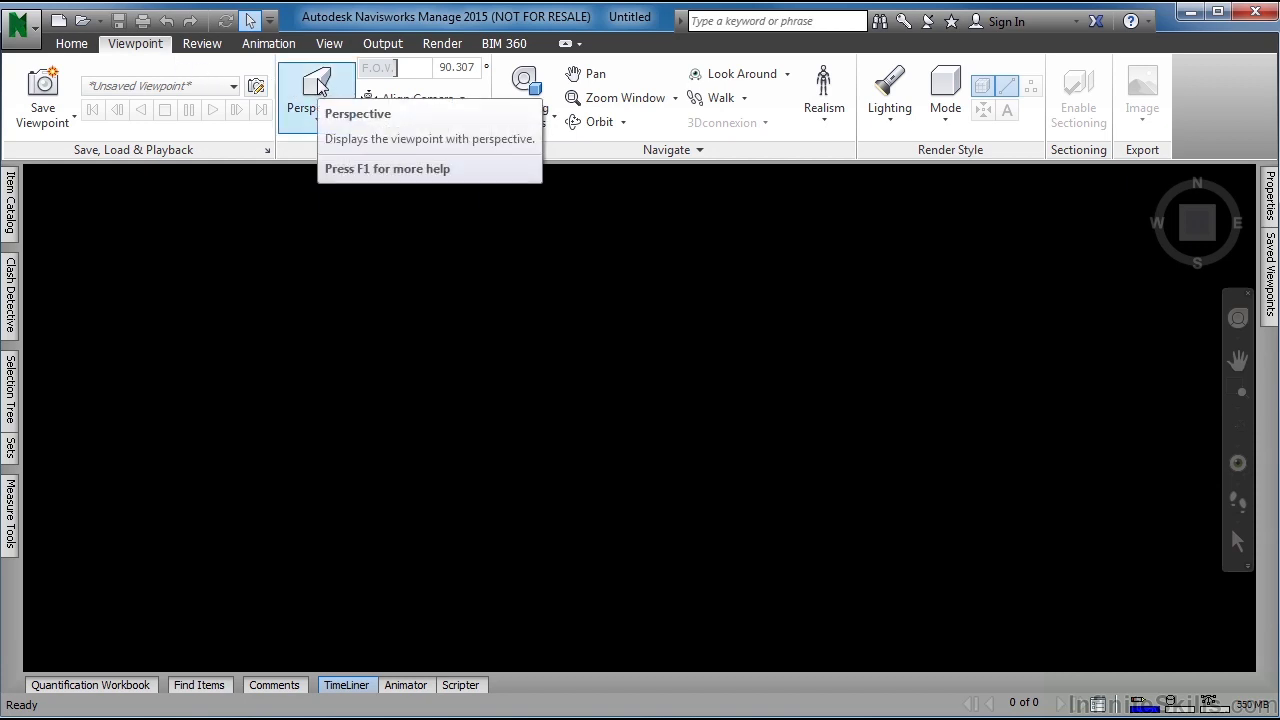
{"action": "right_click", "coordinate": [316, 90]}
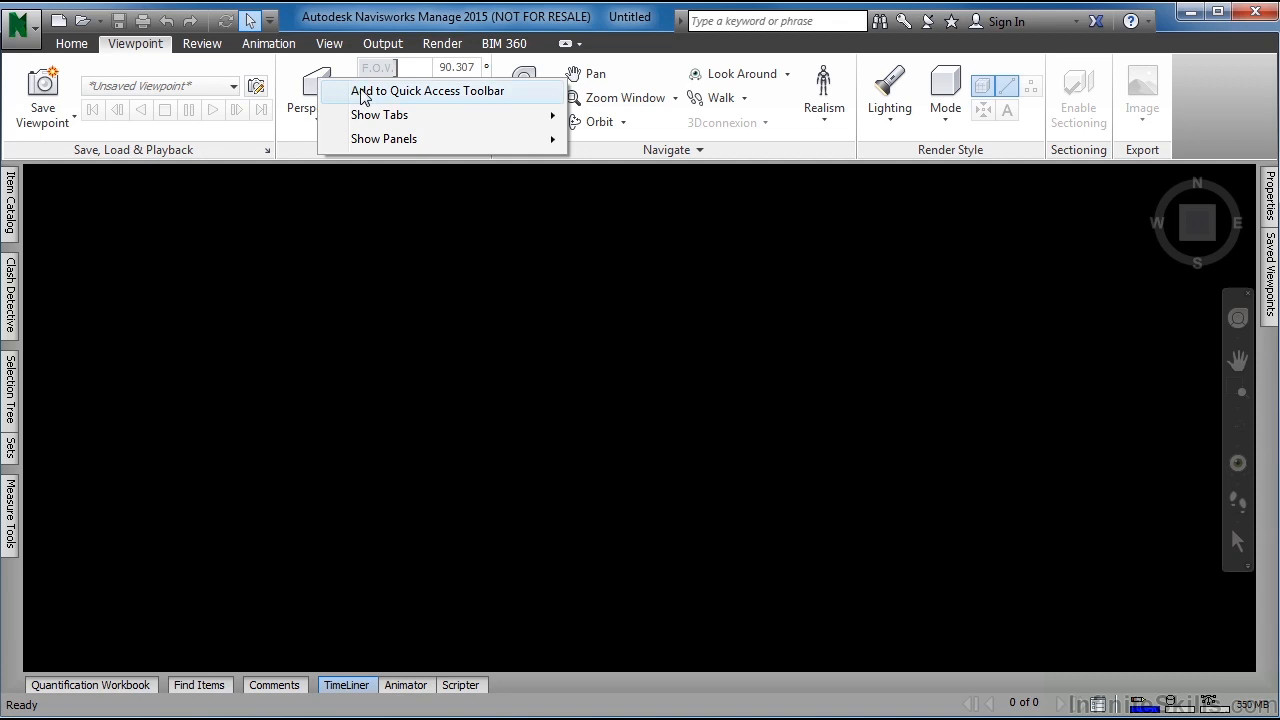
{"action": "mouse_move", "coordinate": [413, 97]}
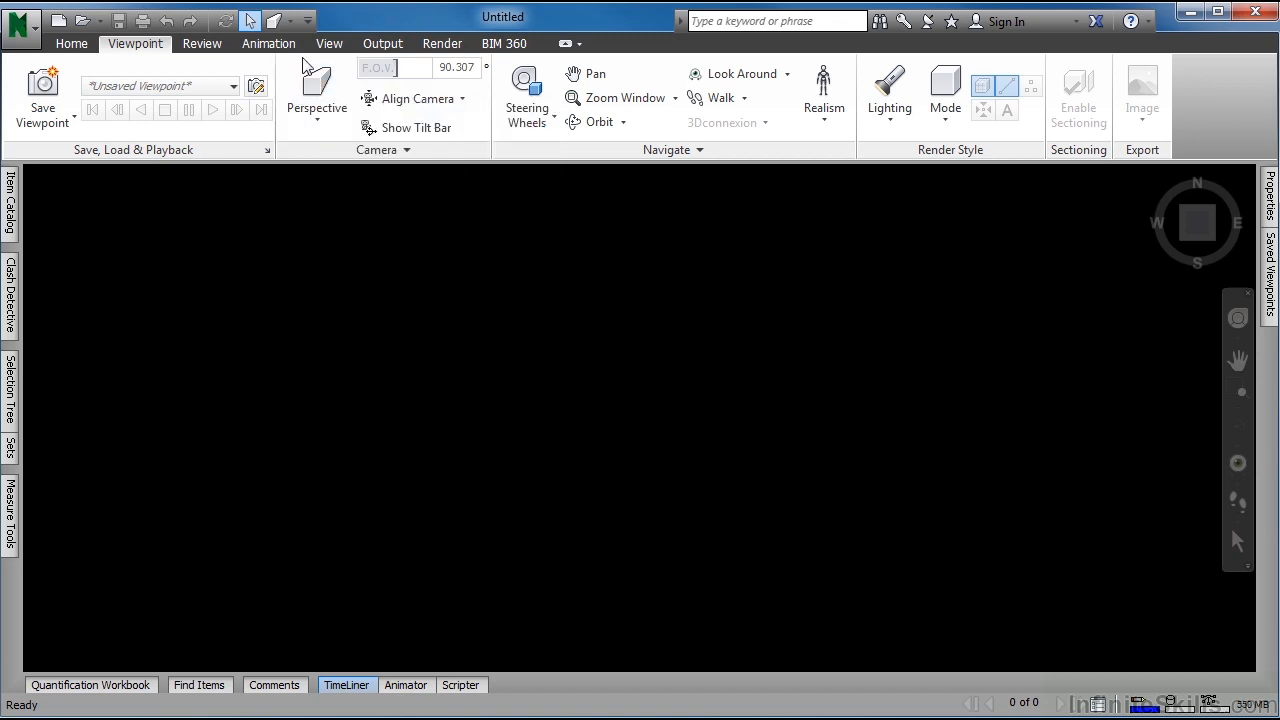
{"action": "mouse_move", "coordinate": [272, 20]}
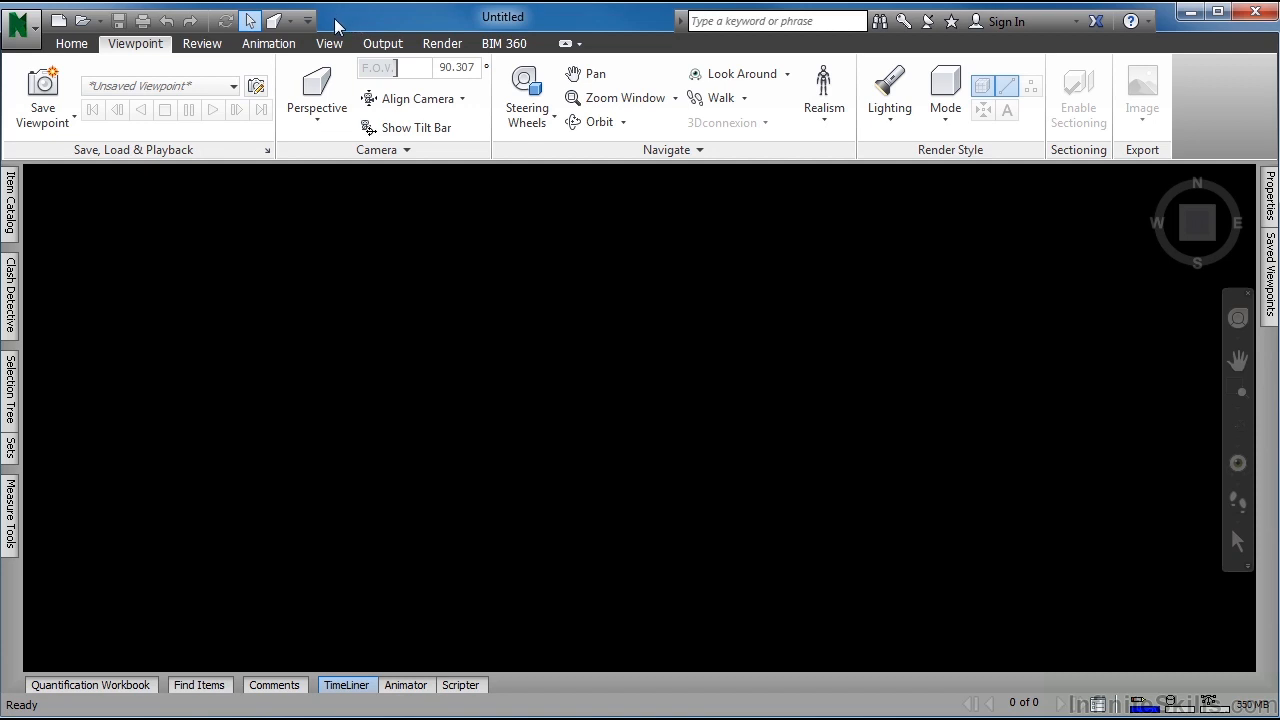
{"action": "right_click", "coordinate": [274, 21]}
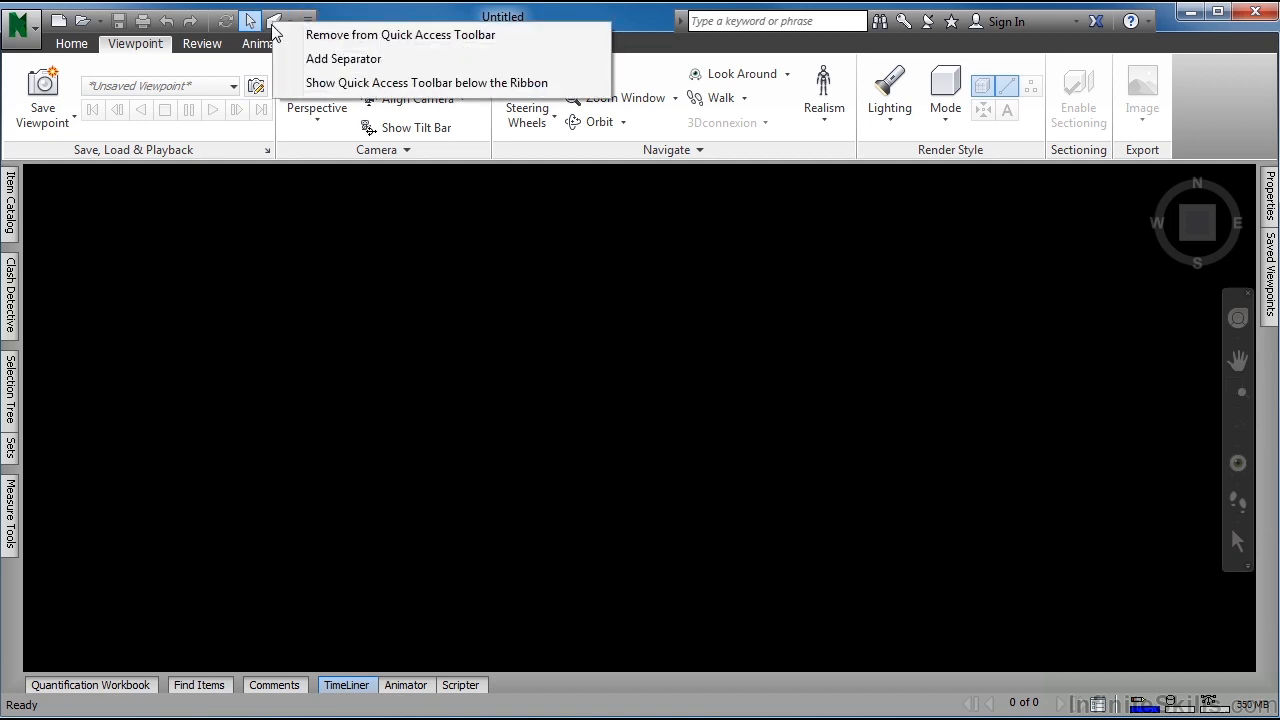
{"action": "mouse_move", "coordinate": [400, 35]}
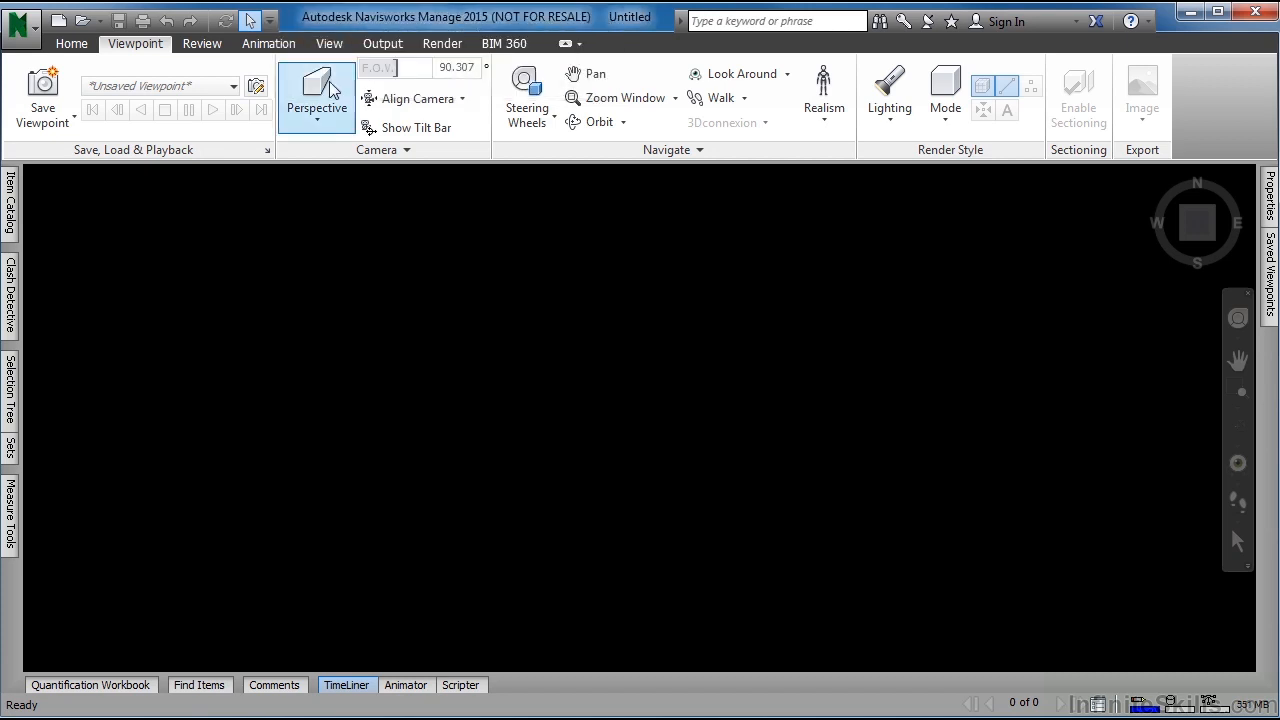
{"action": "mouse_move", "coordinate": [316, 95]}
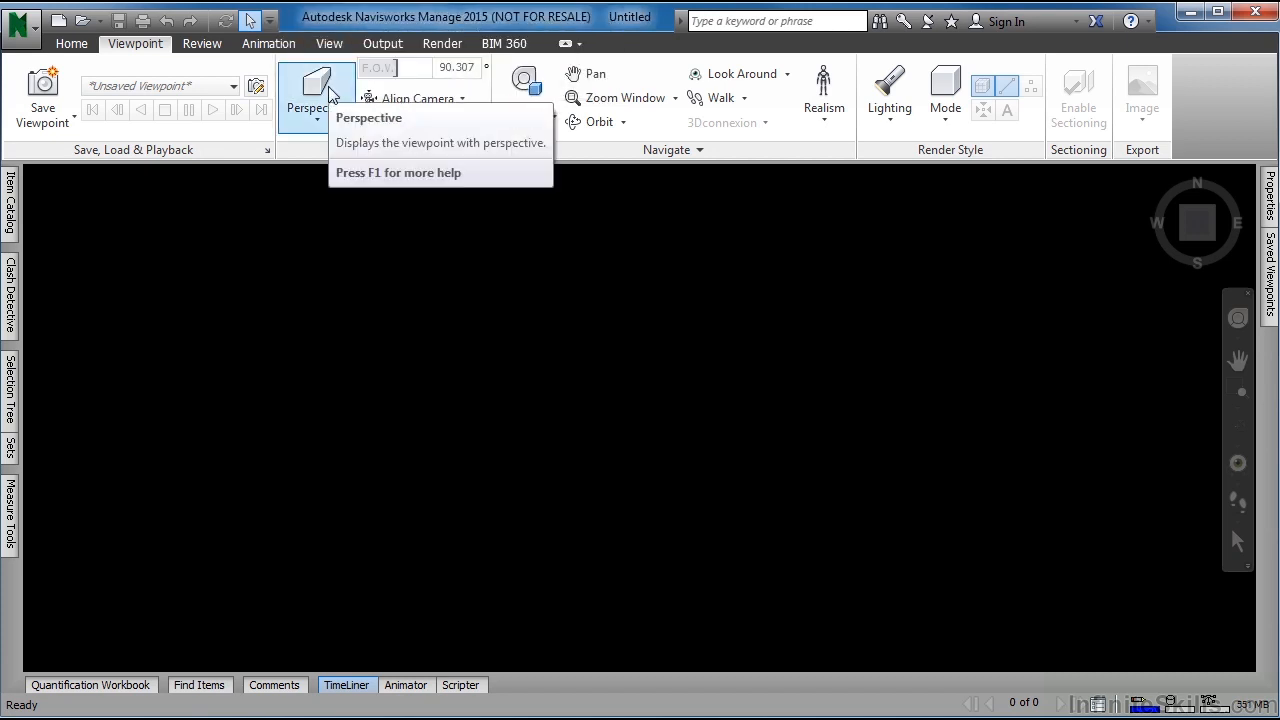
{"action": "mouse_move", "coordinate": [20, 22]}
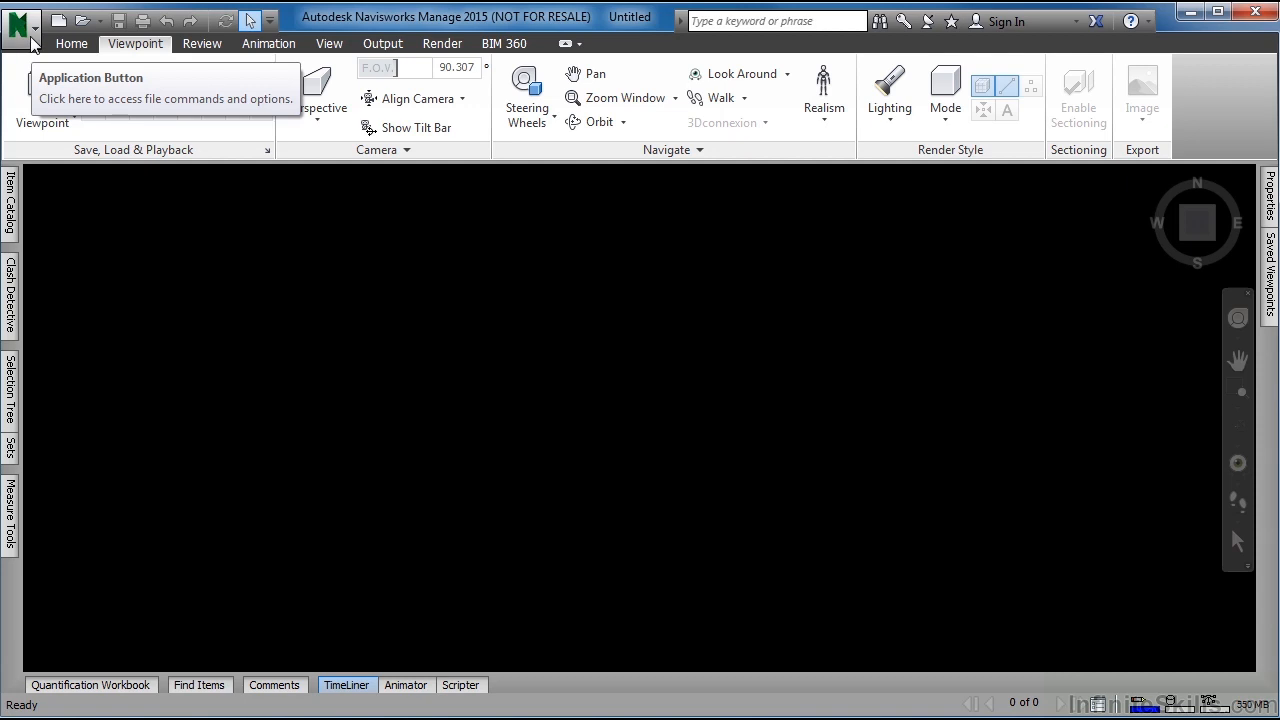
- Open the application menu to view recent documents central, west, south and north
{"action": "left_click", "coordinate": [20, 20]}
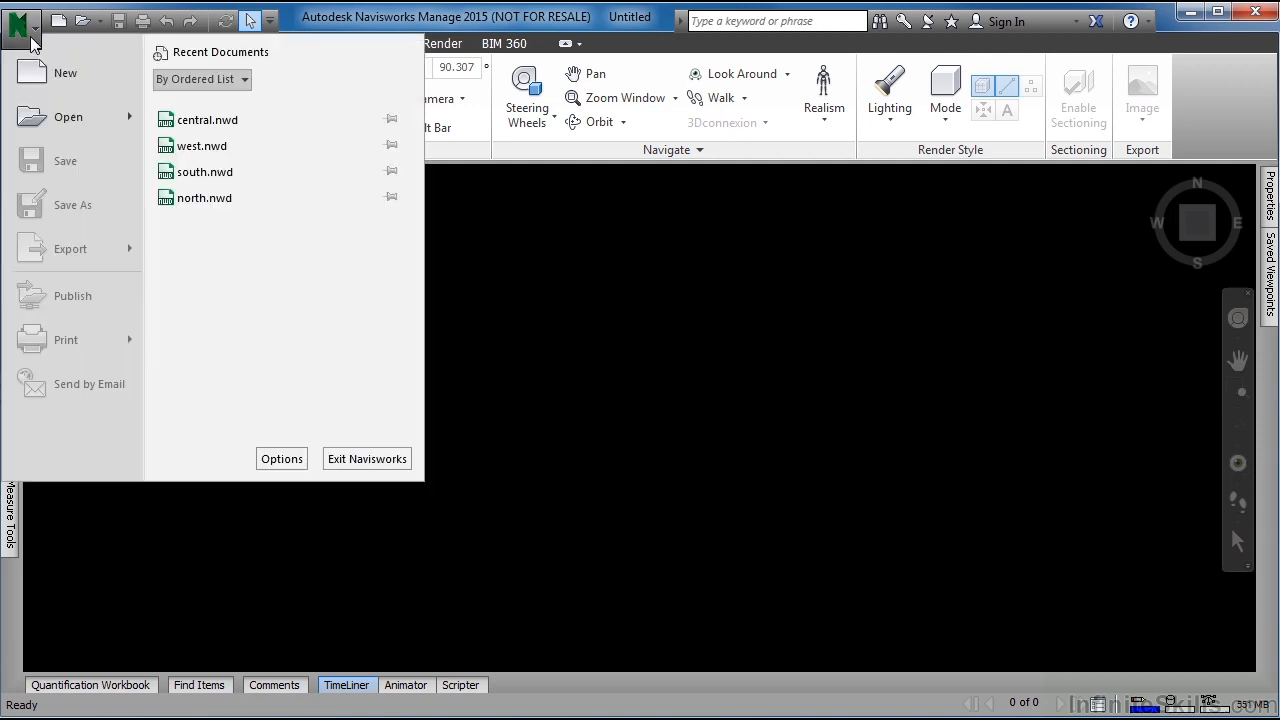
{"action": "mouse_move", "coordinate": [65, 72]}
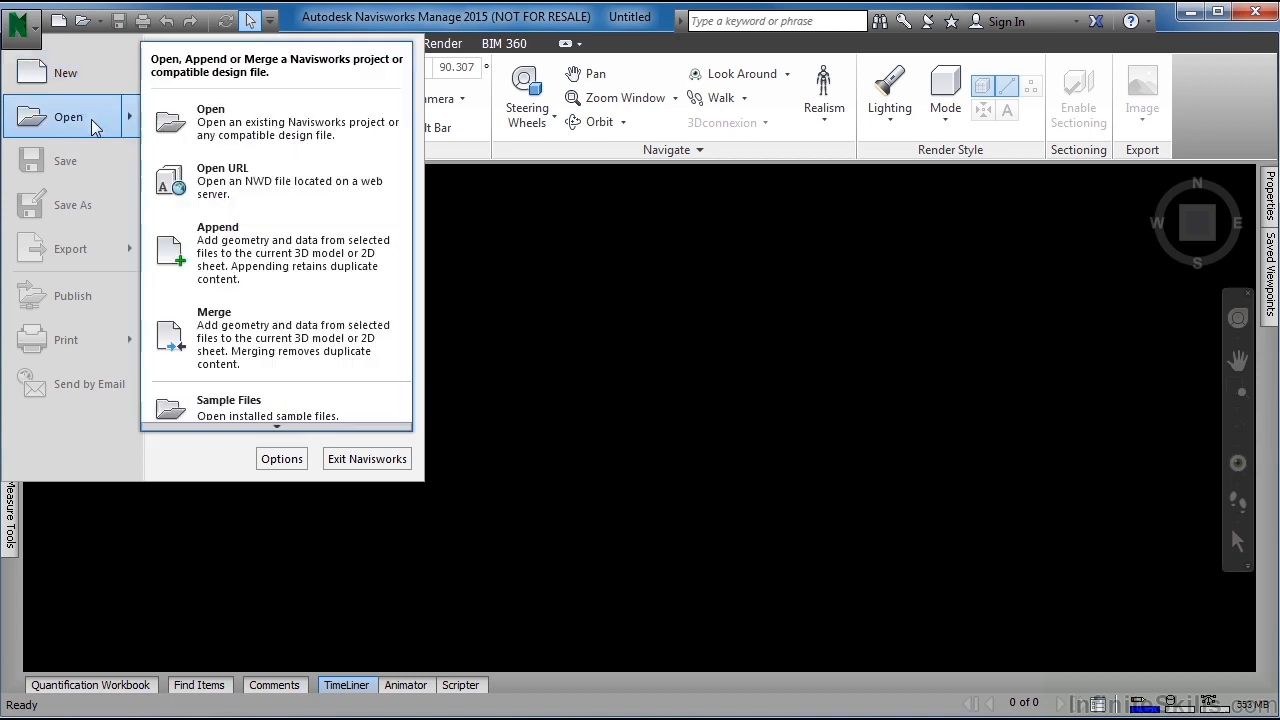
{"action": "mouse_move", "coordinate": [93, 176]}
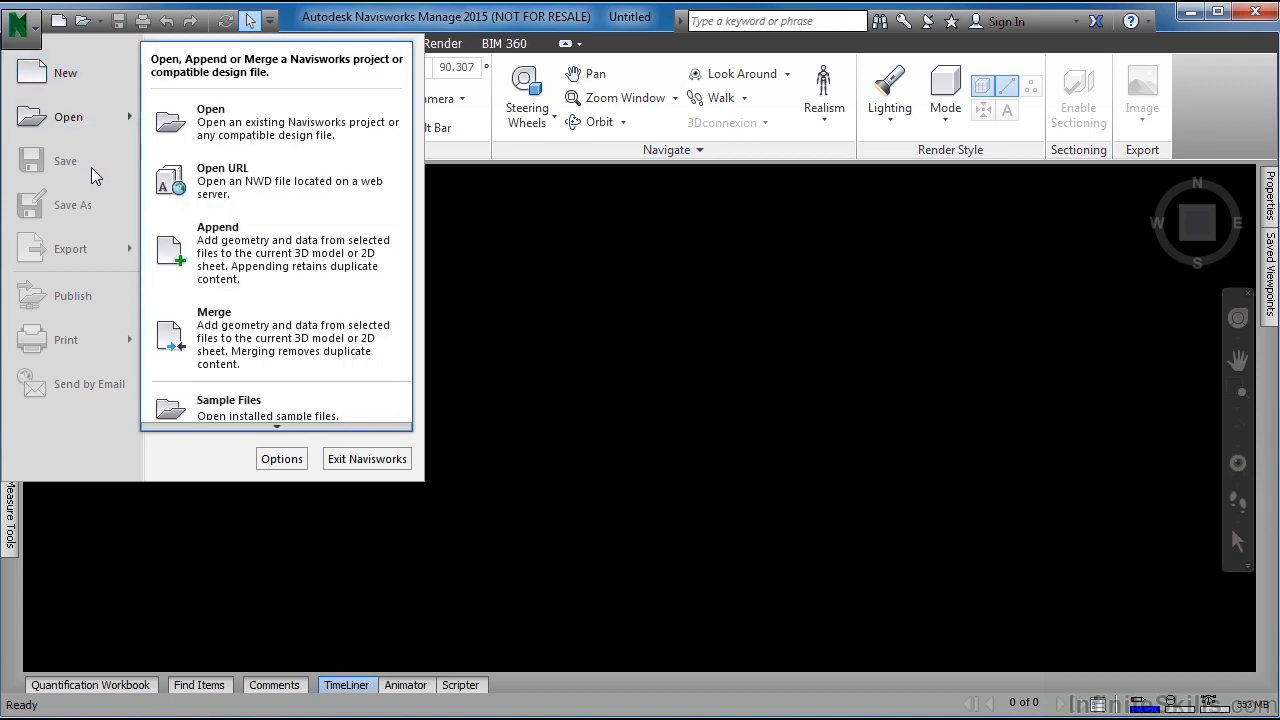
{"action": "mouse_move", "coordinate": [88, 262]}
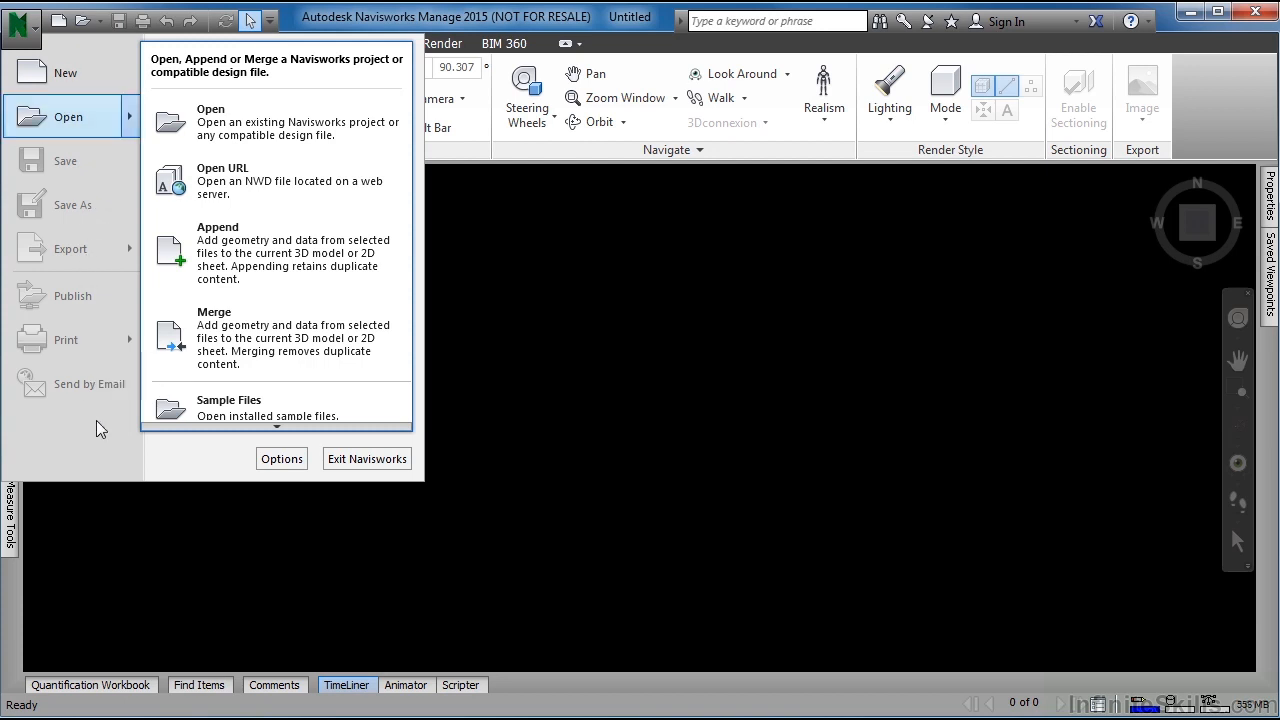
{"action": "left_click", "coordinate": [68, 116]}
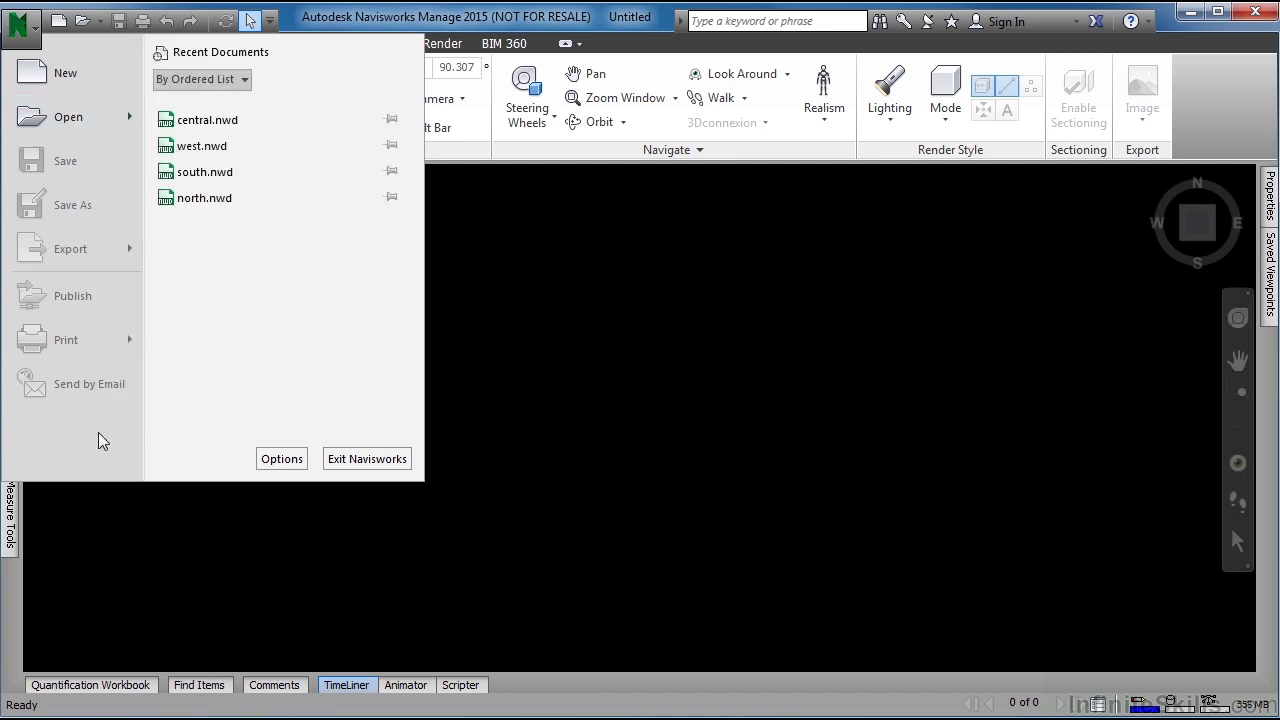
{"action": "mouse_move", "coordinate": [249, 459]}
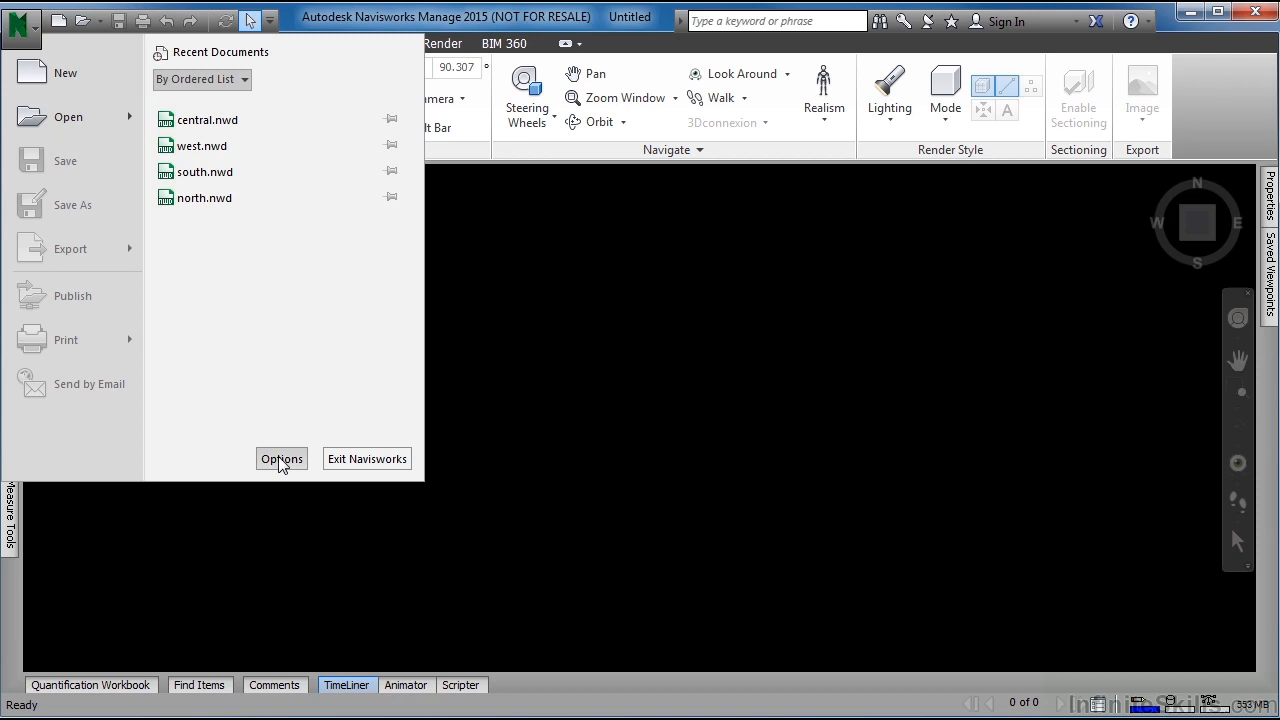
- Choose Options from the application menu to launch the Options Editor
{"action": "left_click", "coordinate": [281, 458]}
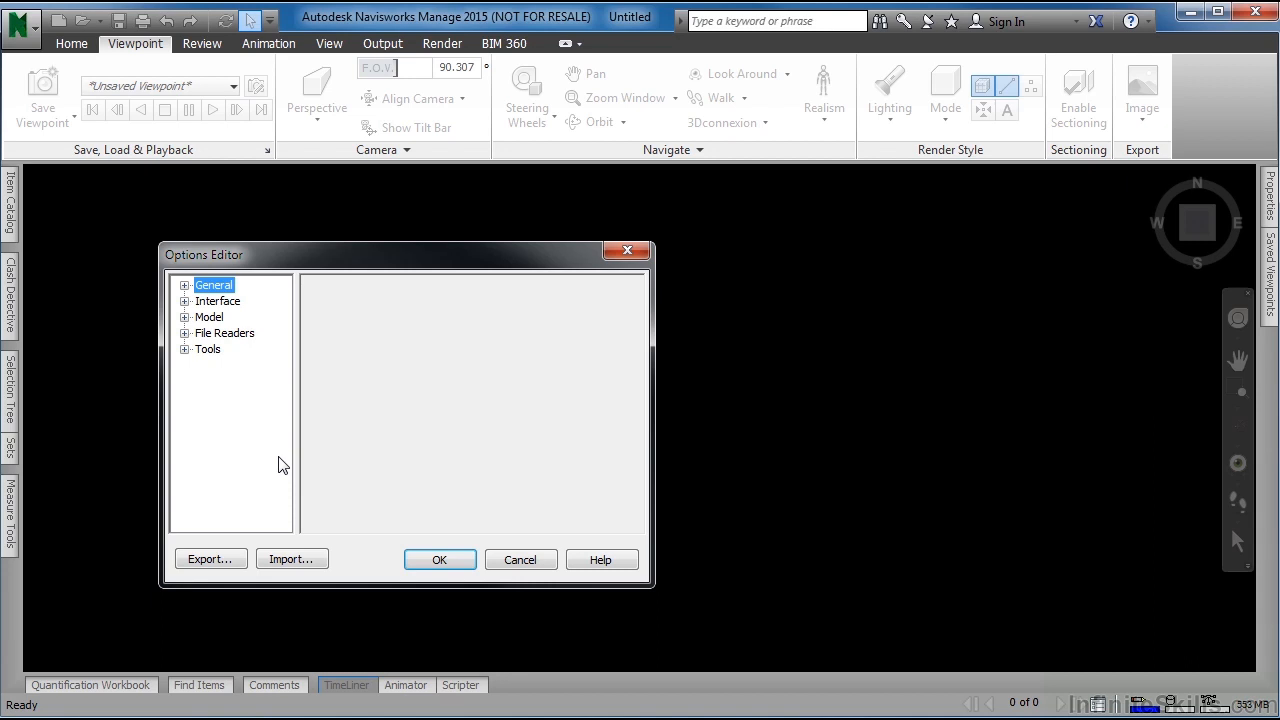
{"action": "mouse_move", "coordinate": [316, 469]}
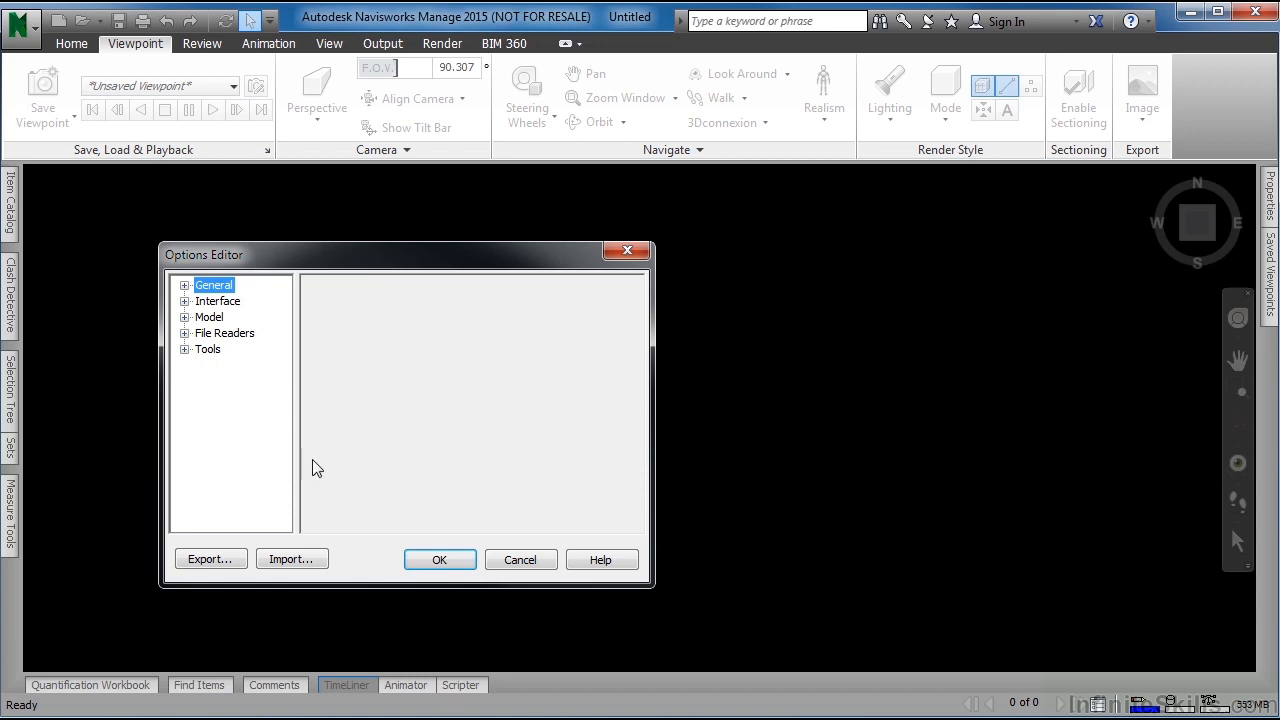
{"action": "mouse_move", "coordinate": [440, 559]}
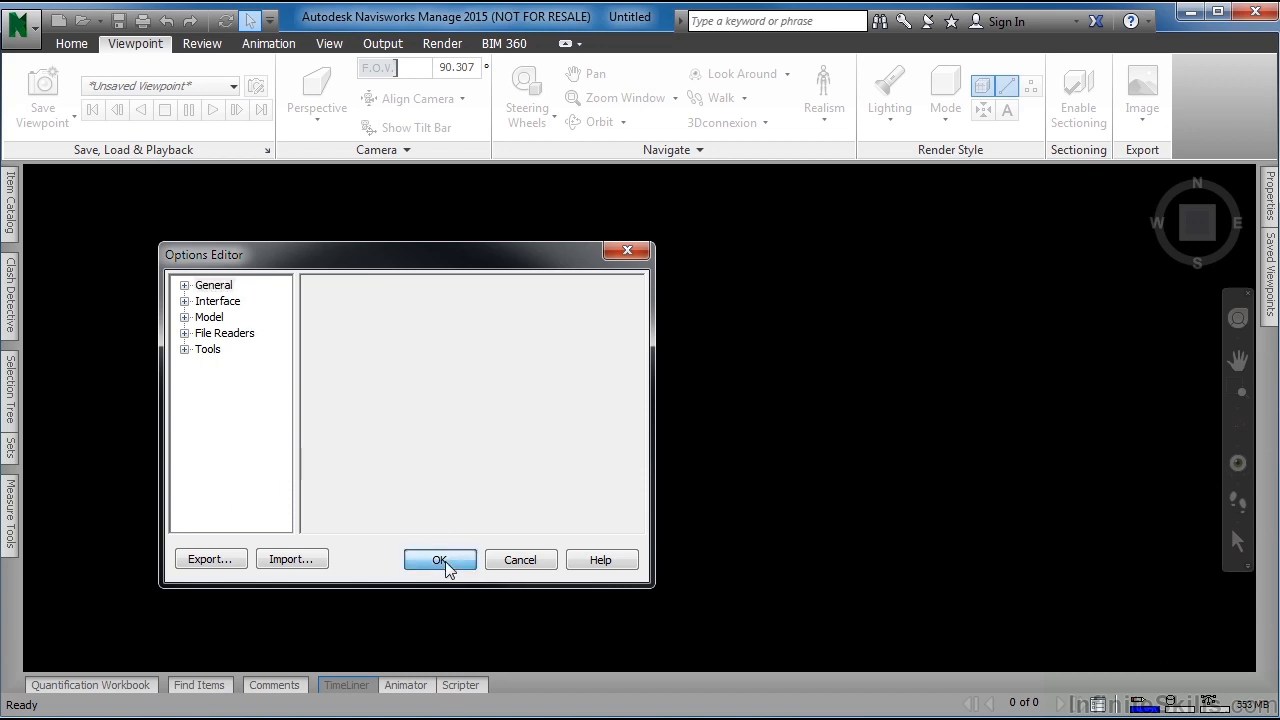
- Close the Options Editor with OK, then slide out and re-hide the Item Catalog
{"action": "left_click", "coordinate": [440, 559]}
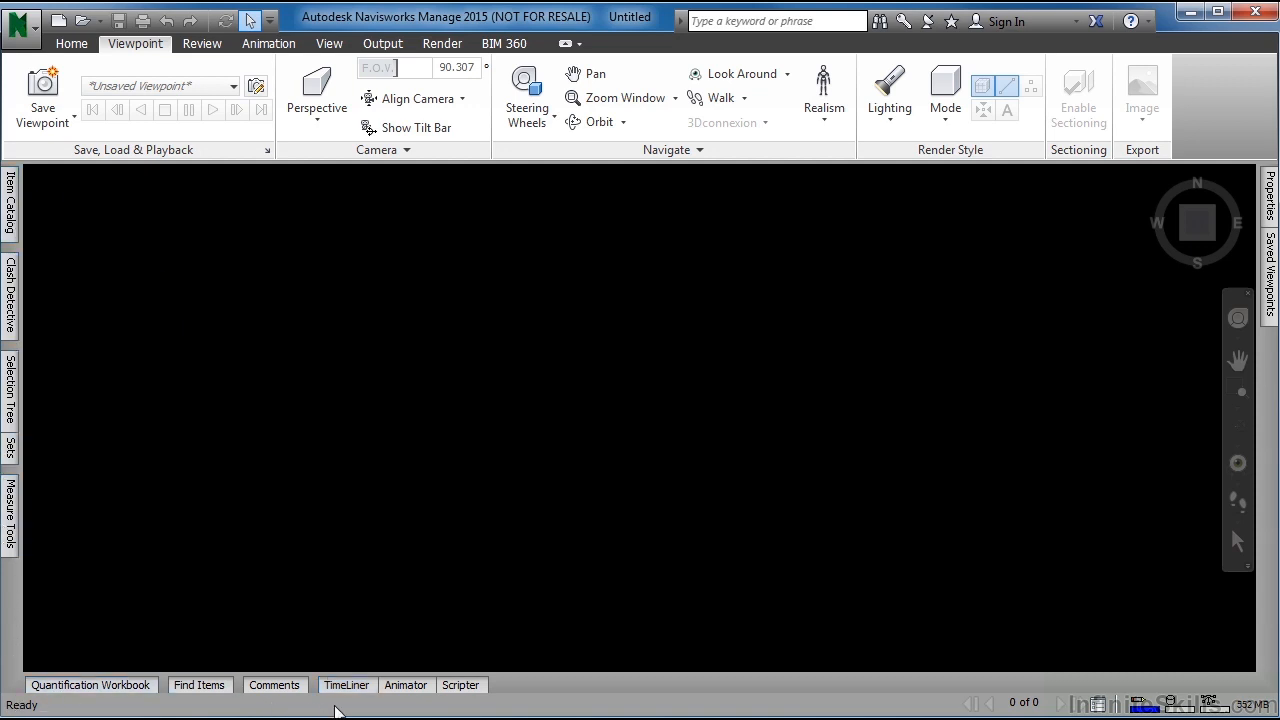
{"action": "mouse_move", "coordinate": [405, 700]}
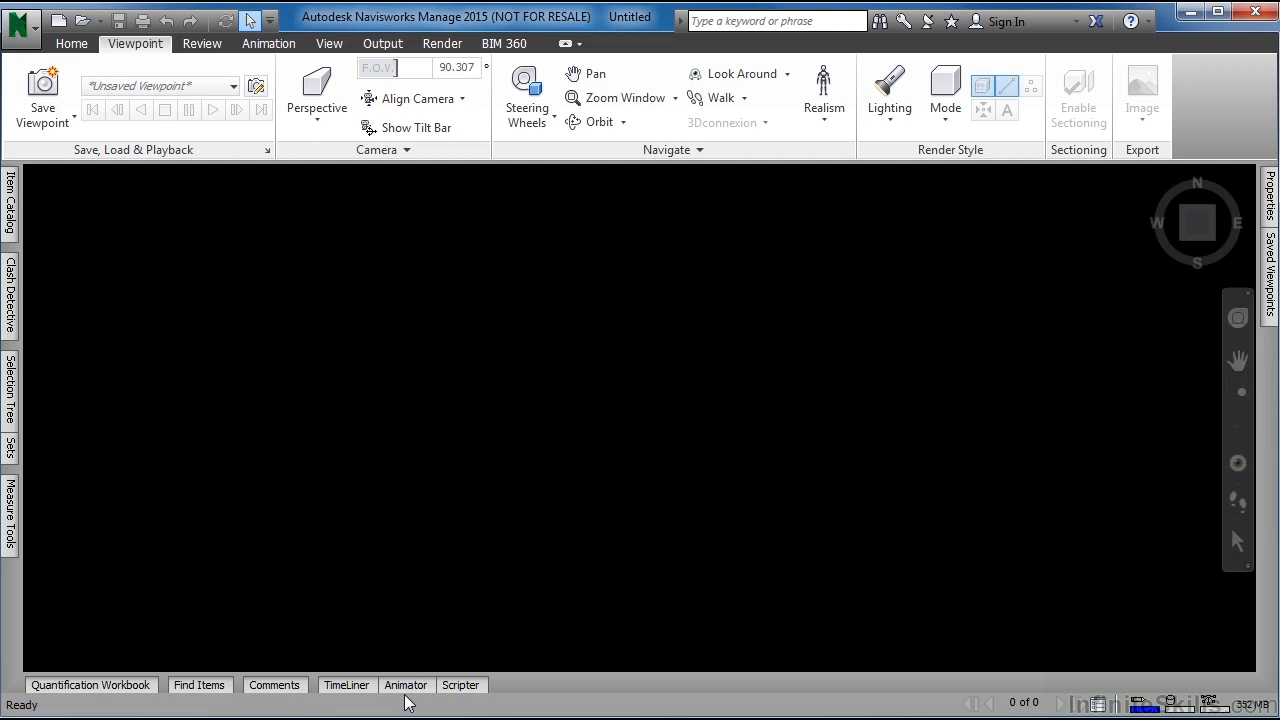
{"action": "mouse_move", "coordinate": [35, 223]}
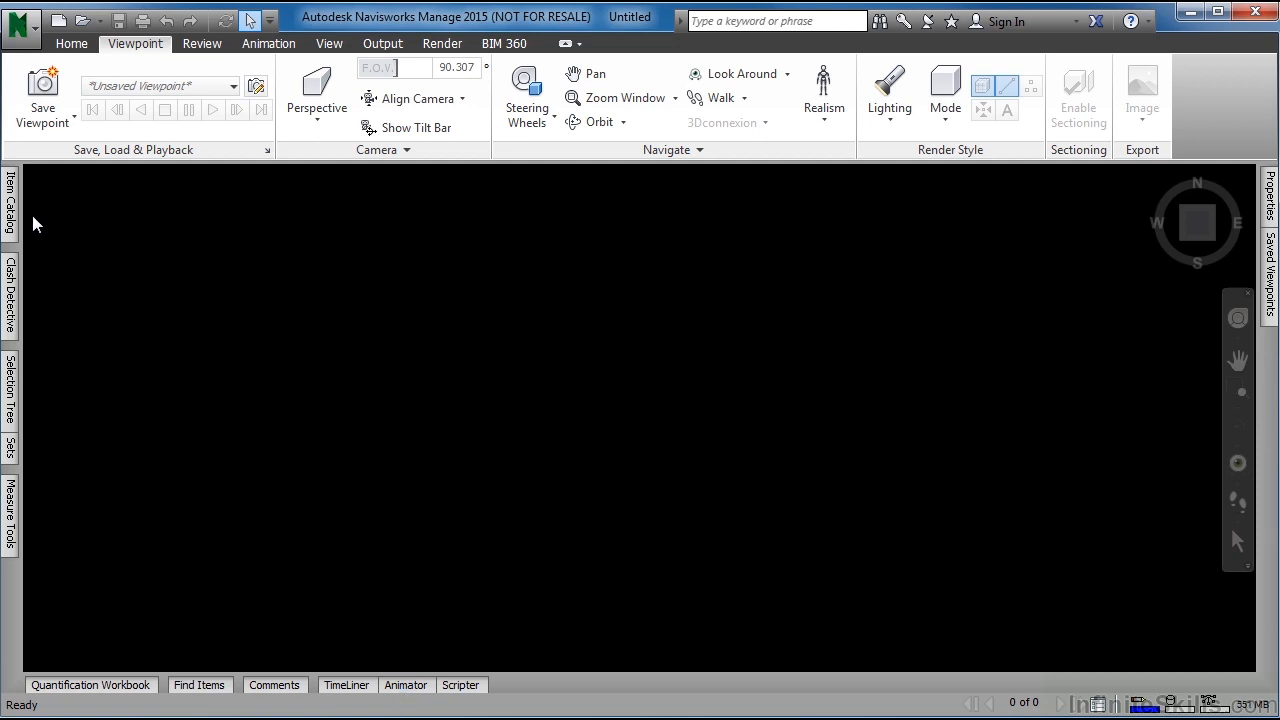
{"action": "left_click", "coordinate": [9, 207]}
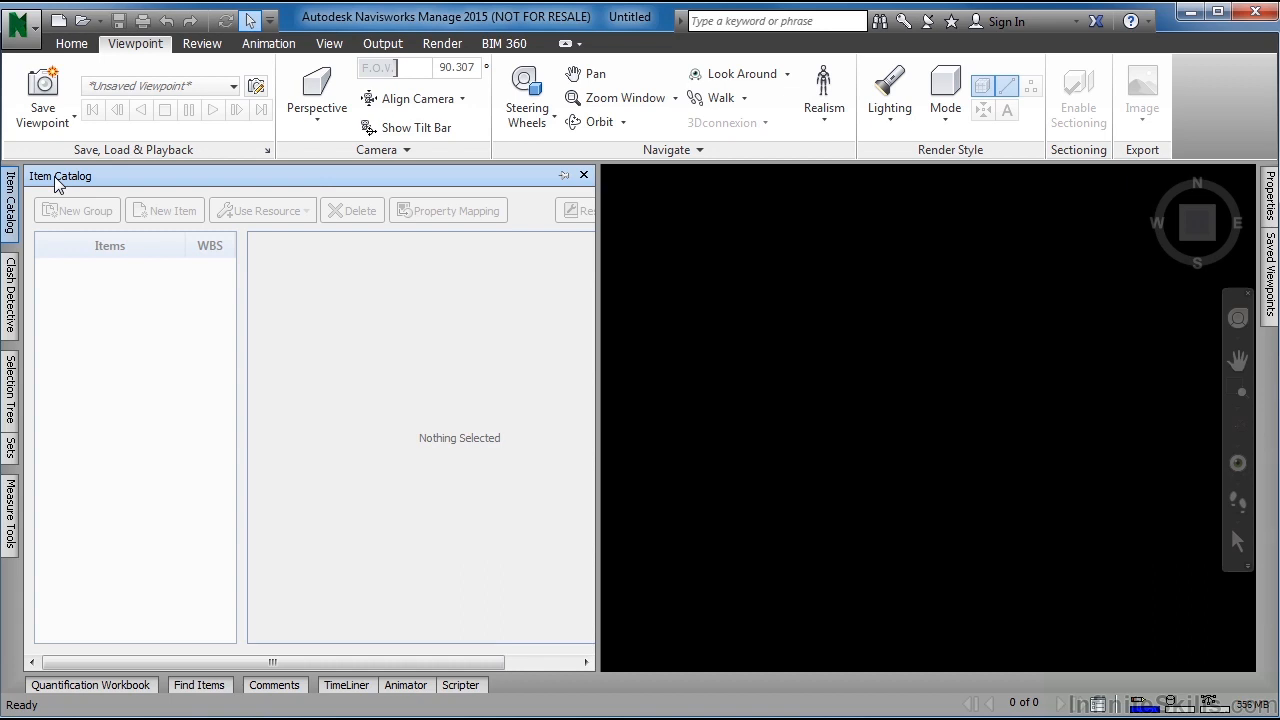
{"action": "mouse_move", "coordinate": [753, 381]}
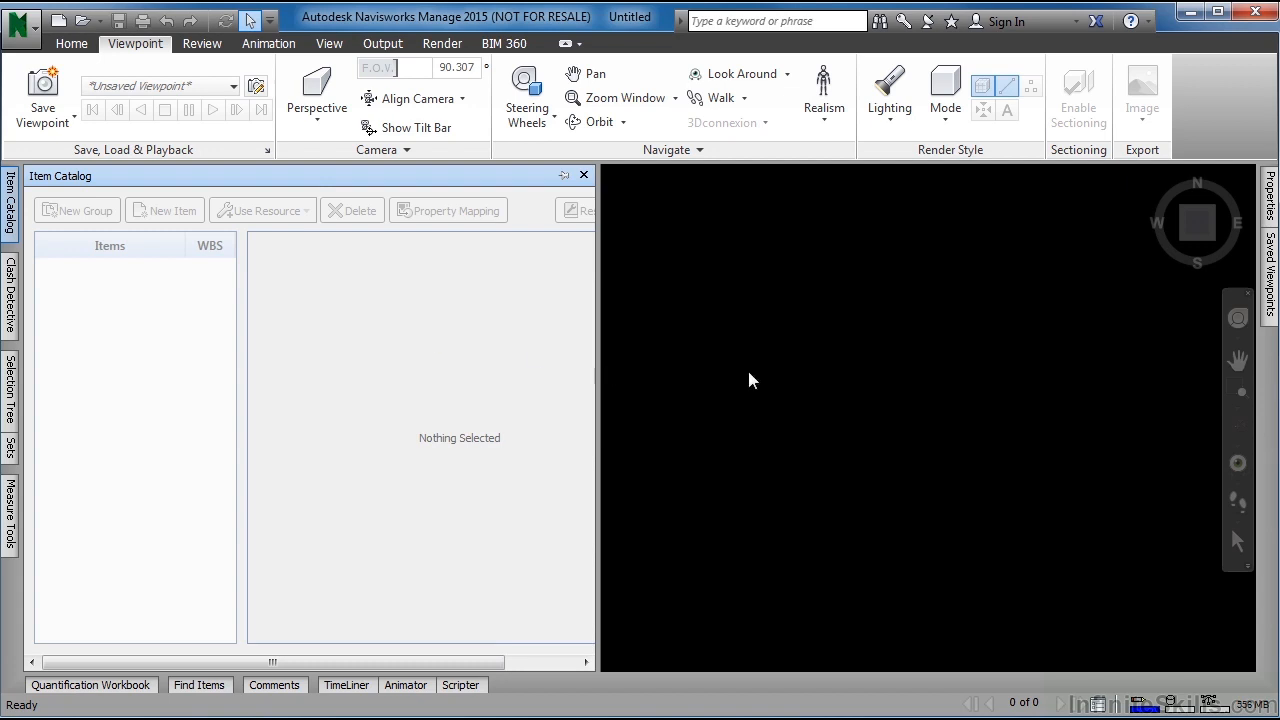
{"action": "mouse_move", "coordinate": [834, 404]}
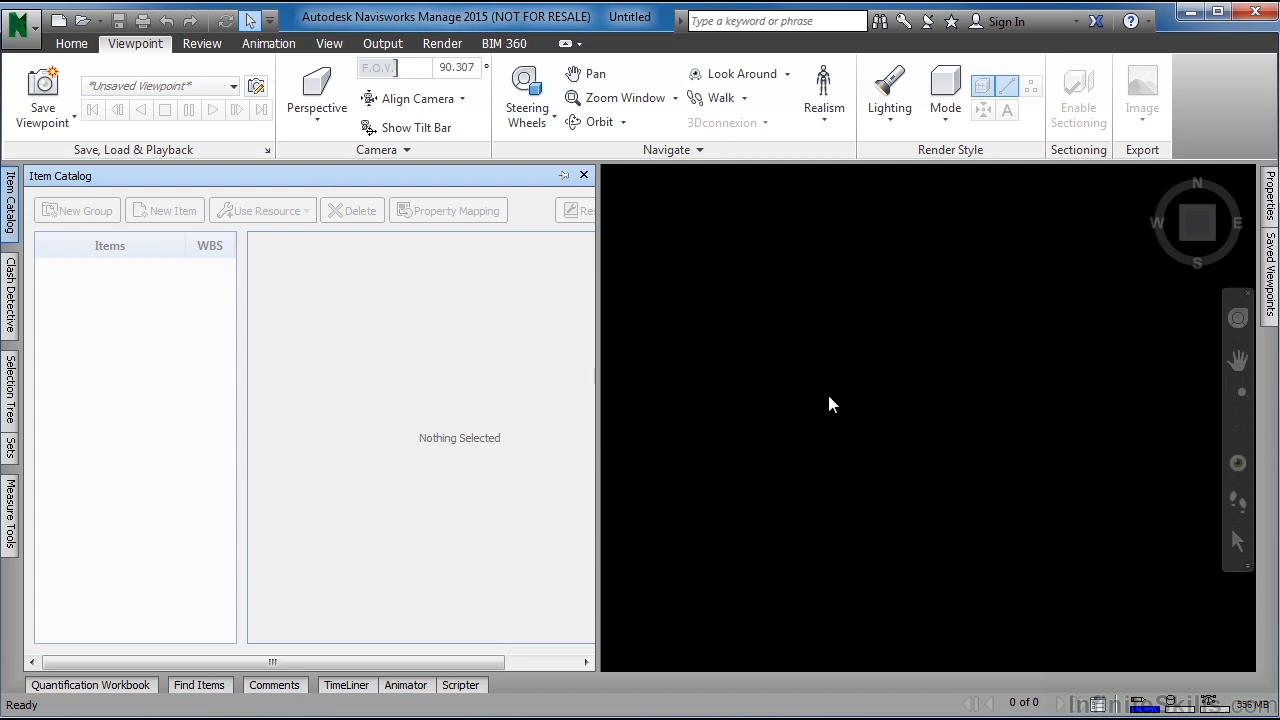
{"action": "mouse_move", "coordinate": [801, 433]}
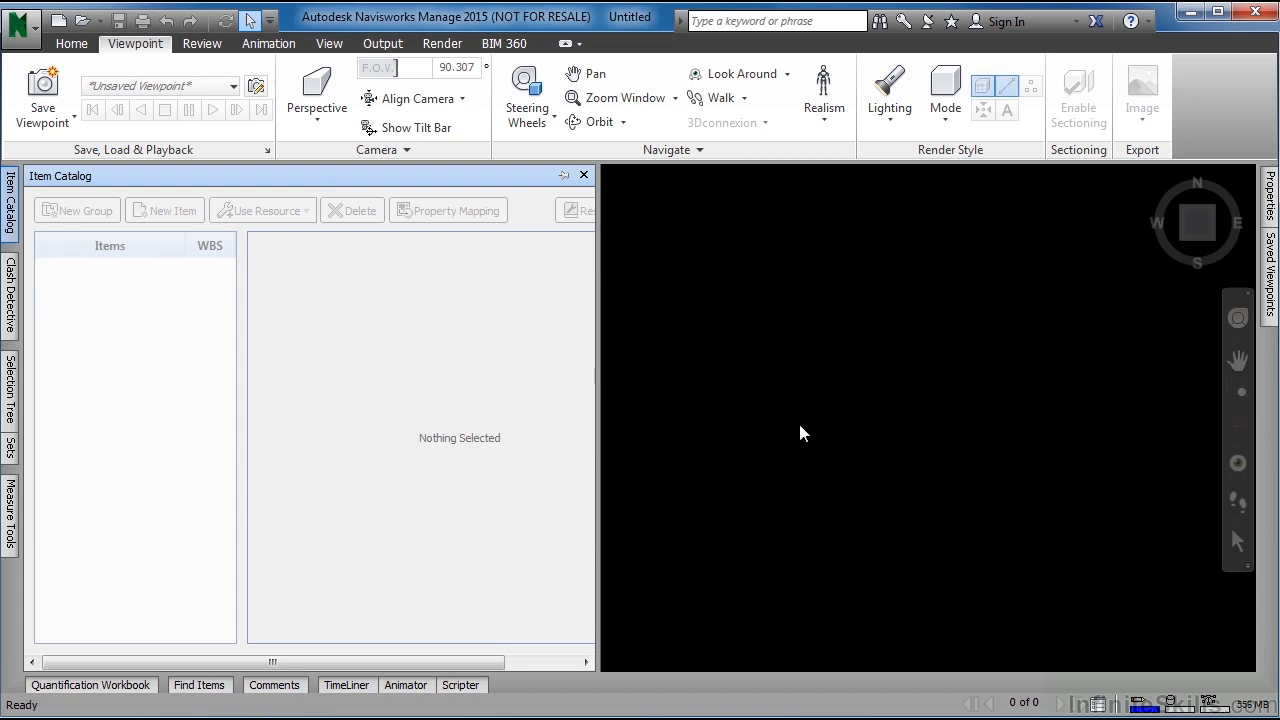
{"action": "left_click", "coordinate": [583, 175]}
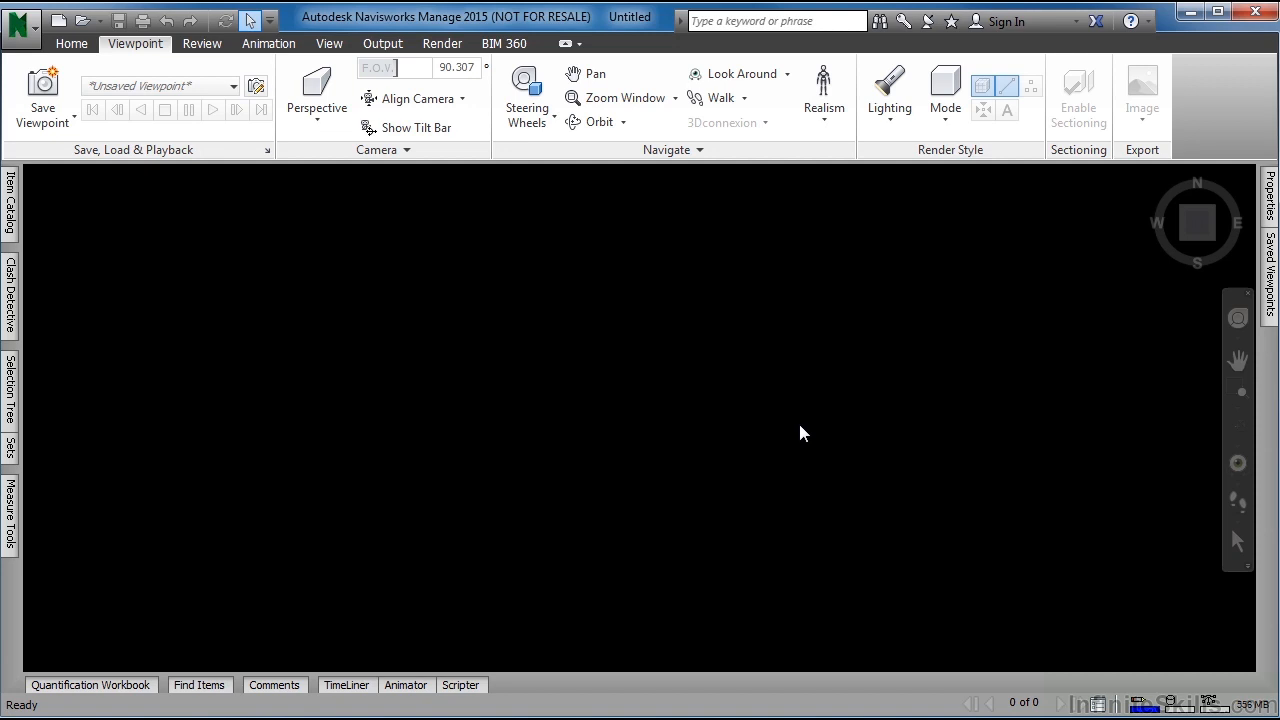
{"action": "mouse_move", "coordinate": [205, 310]}
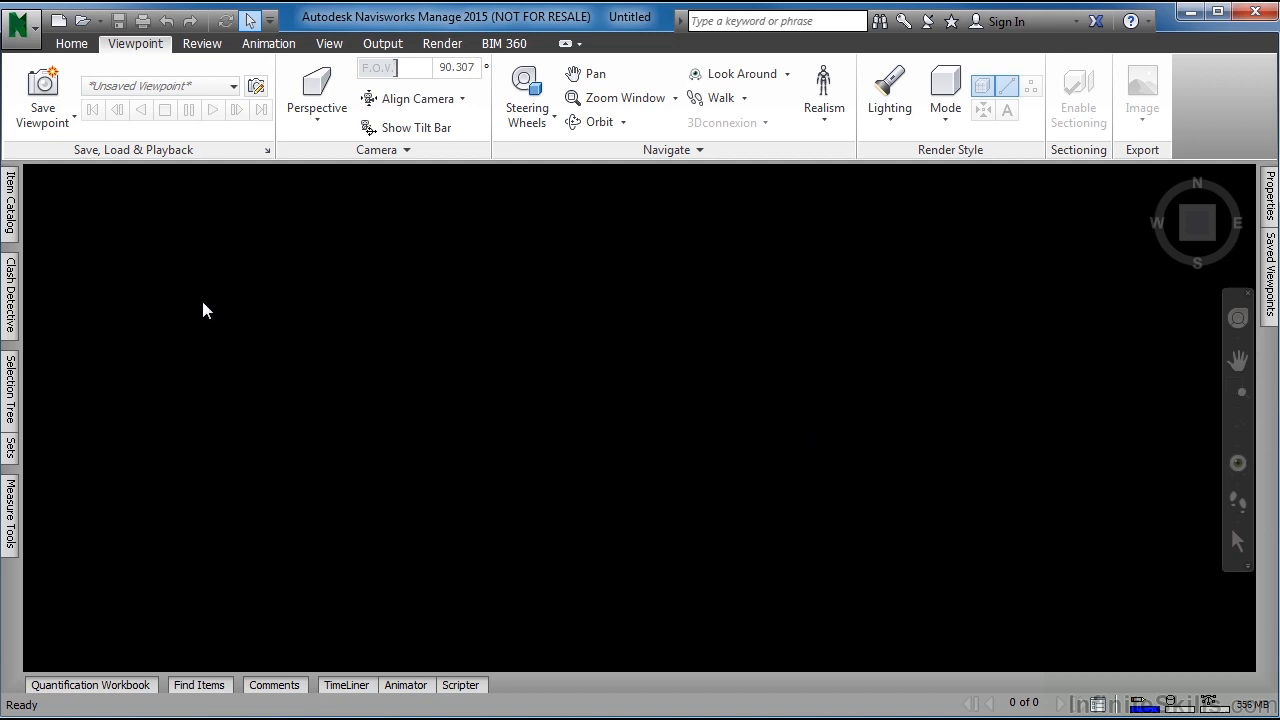
- Slide out the Item Catalog, pin it docked, then unpin it to auto-hide
{"action": "left_click", "coordinate": [10, 200]}
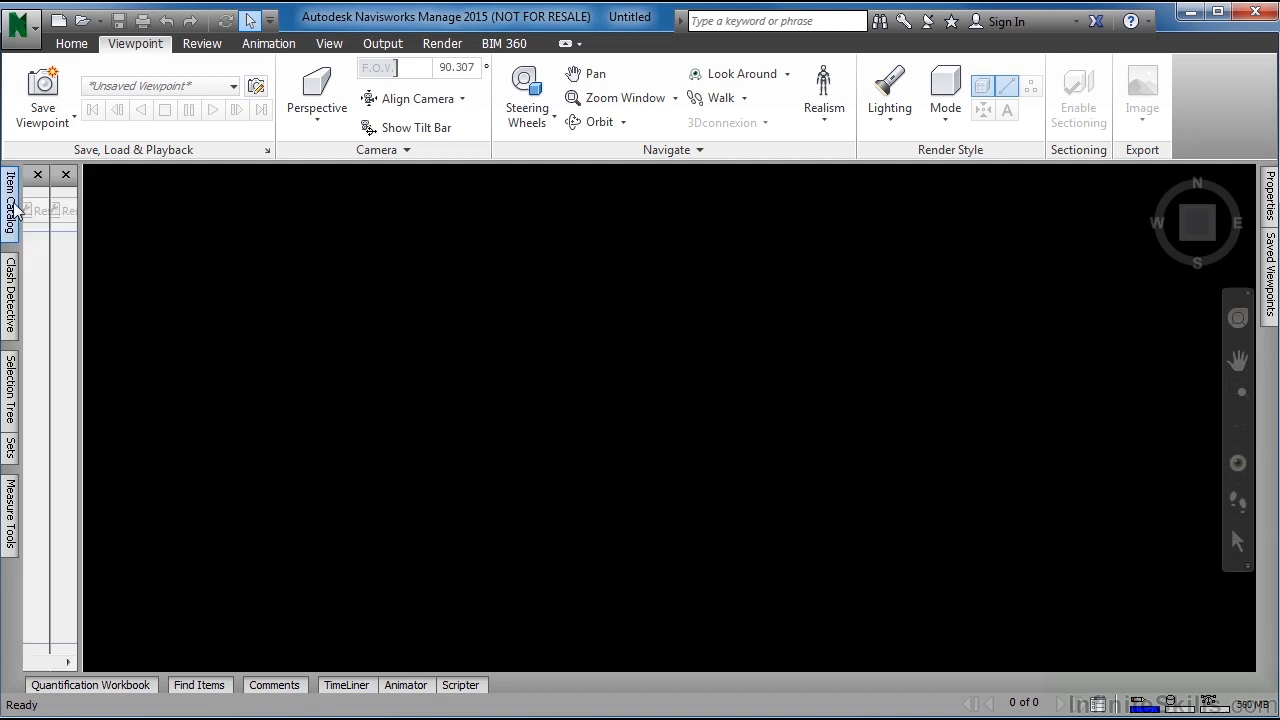
{"action": "left_click", "coordinate": [10, 195]}
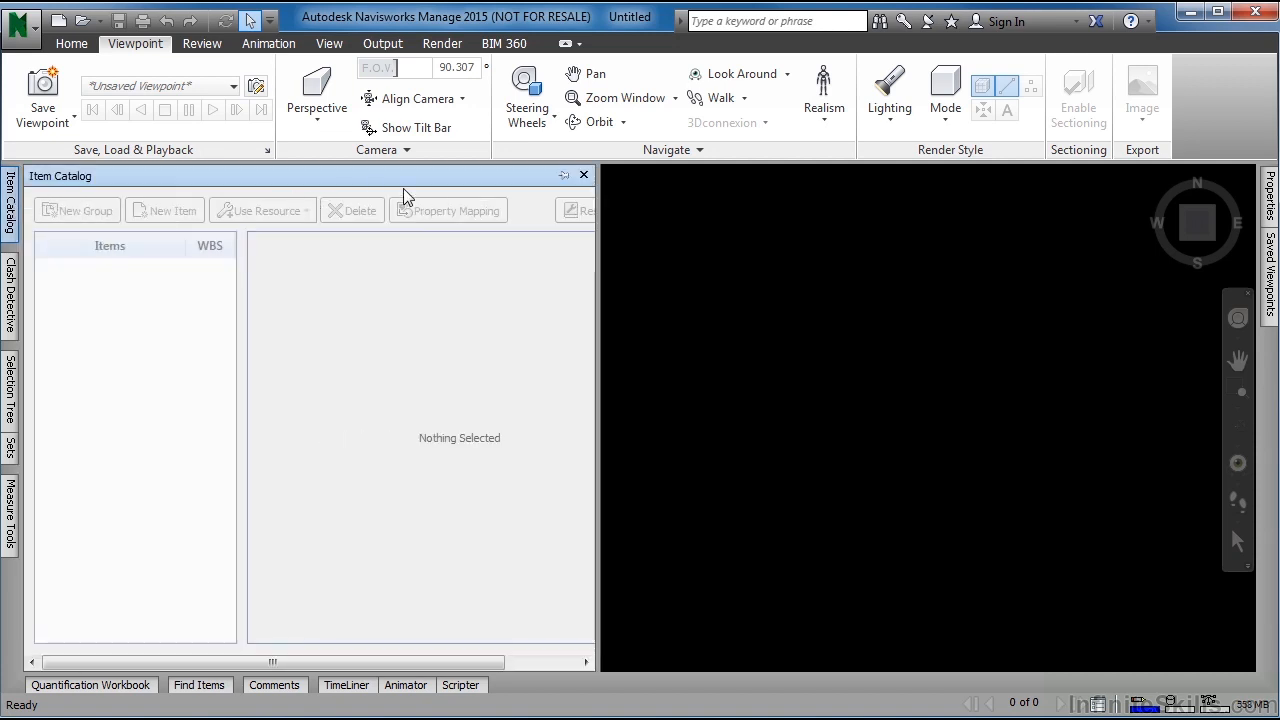
{"action": "mouse_move", "coordinate": [563, 176]}
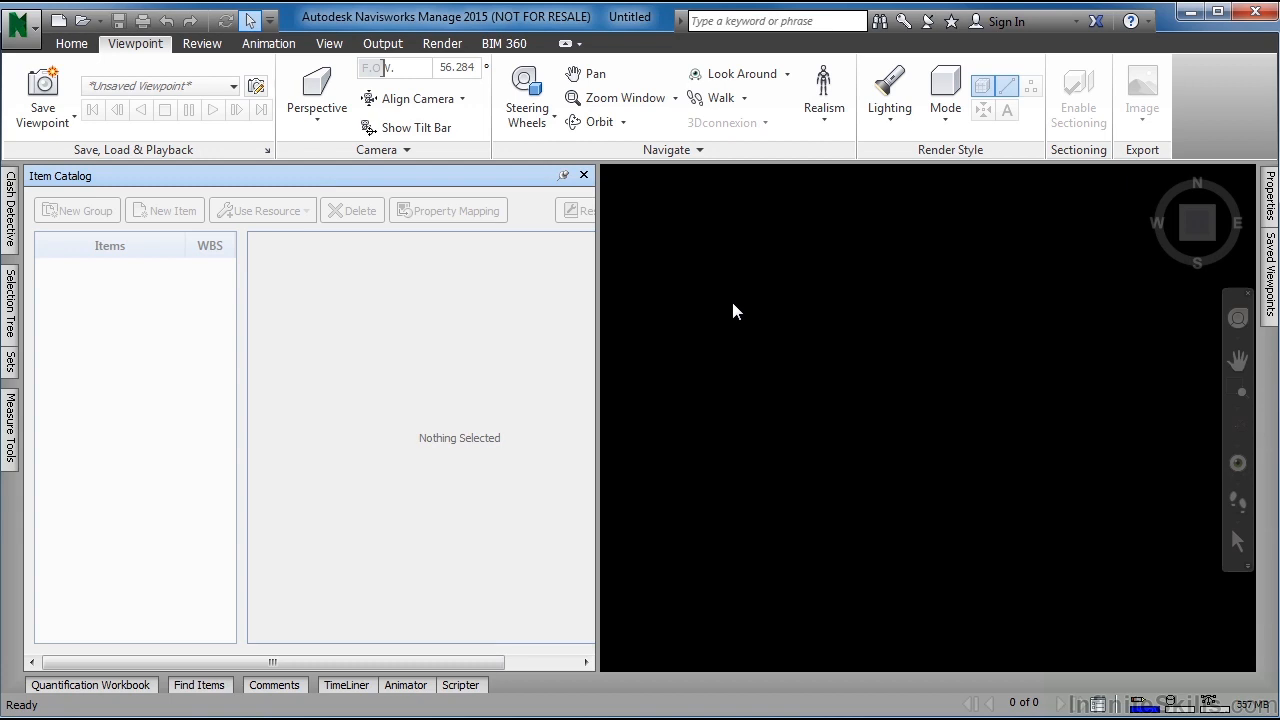
{"action": "mouse_move", "coordinate": [789, 318]}
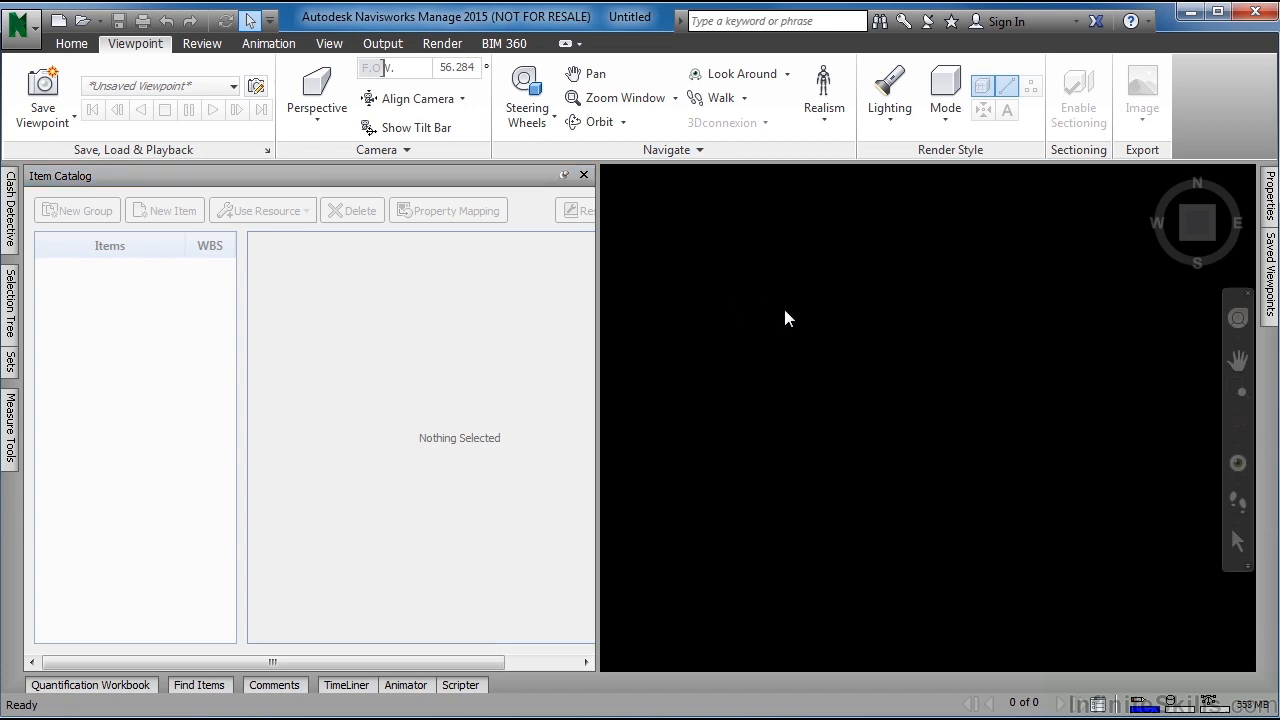
{"action": "mouse_move", "coordinate": [843, 328]}
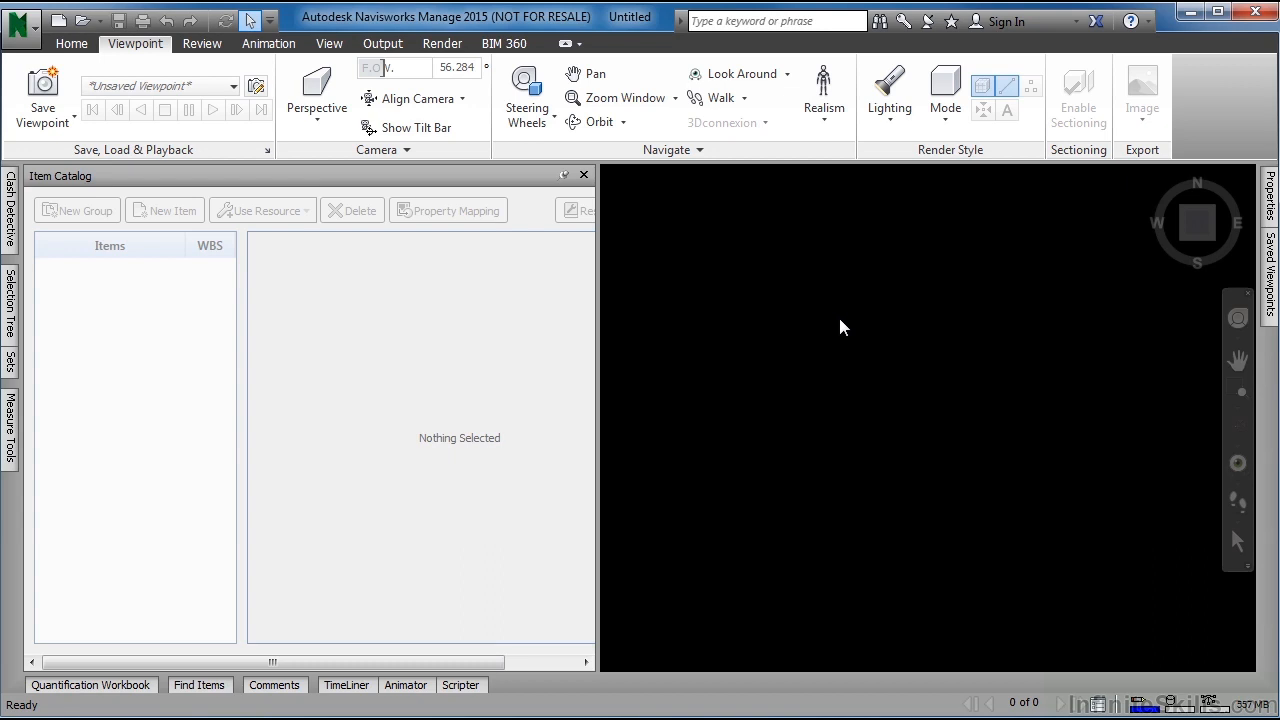
{"action": "mouse_move", "coordinate": [10, 430]}
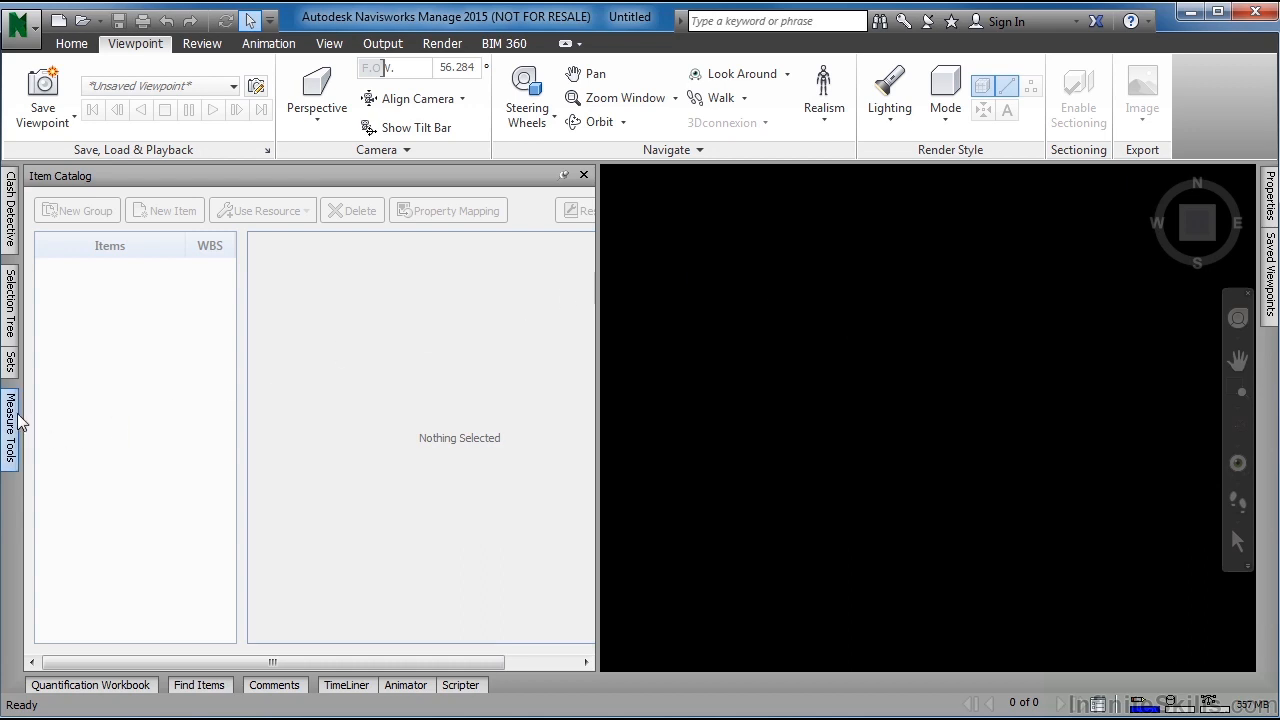
{"action": "mouse_move", "coordinate": [563, 175]}
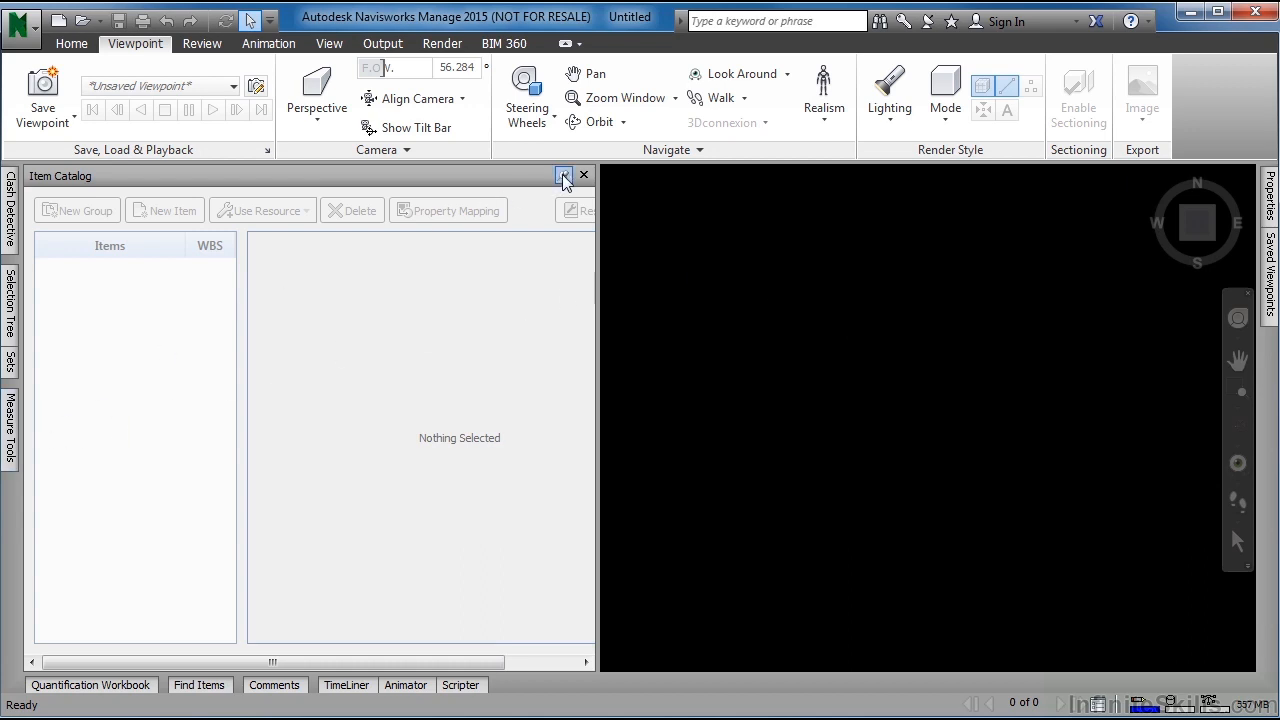
{"action": "left_click", "coordinate": [563, 175]}
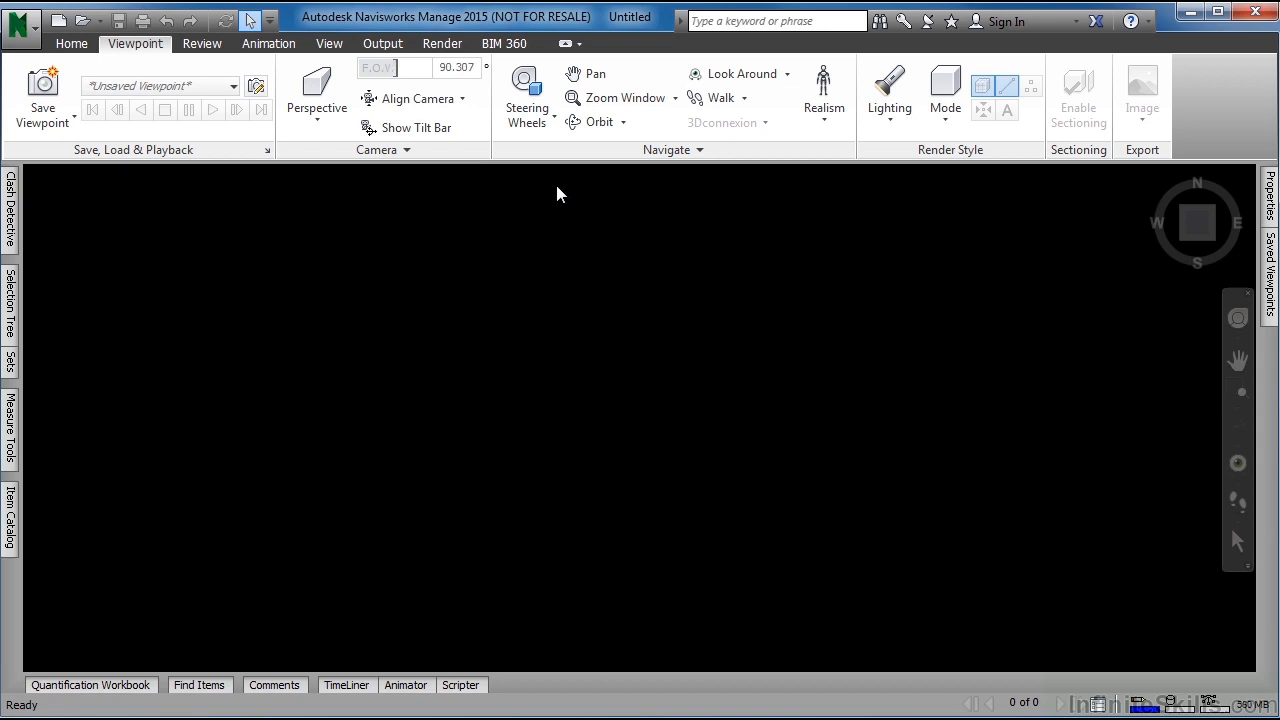
{"action": "mouse_move", "coordinate": [558, 218]}
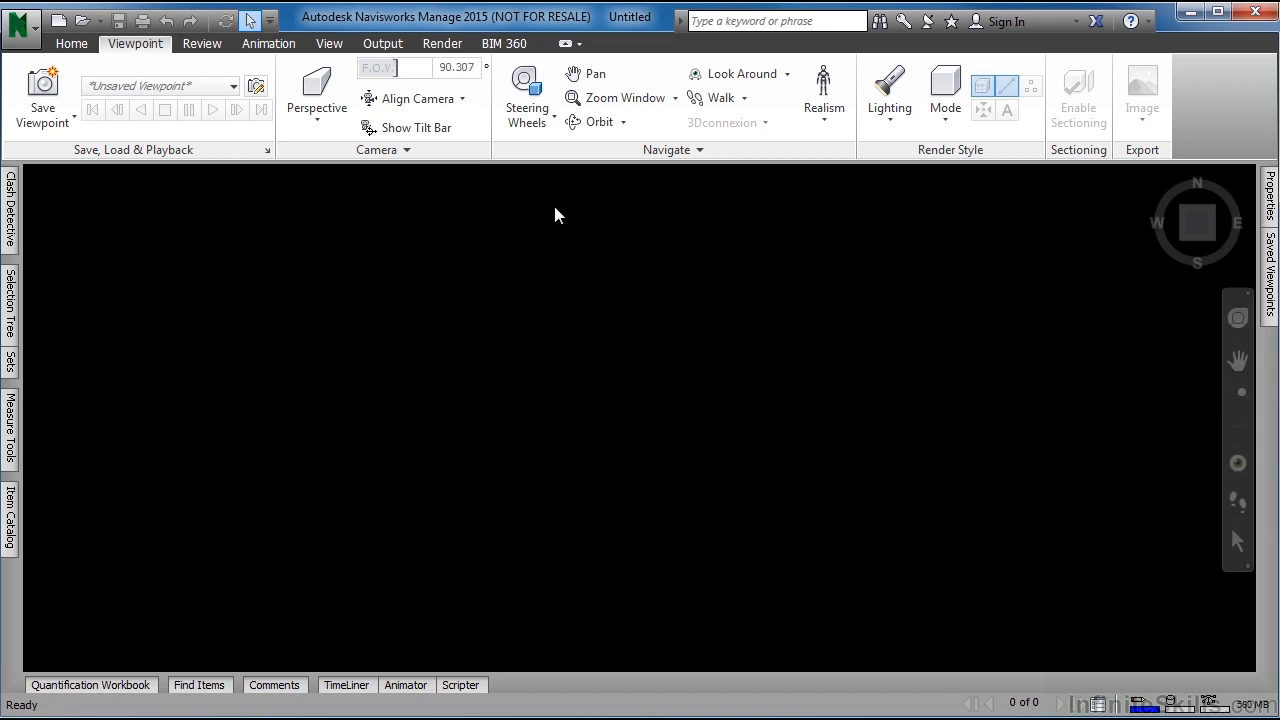
{"action": "mouse_move", "coordinate": [1114, 275]}
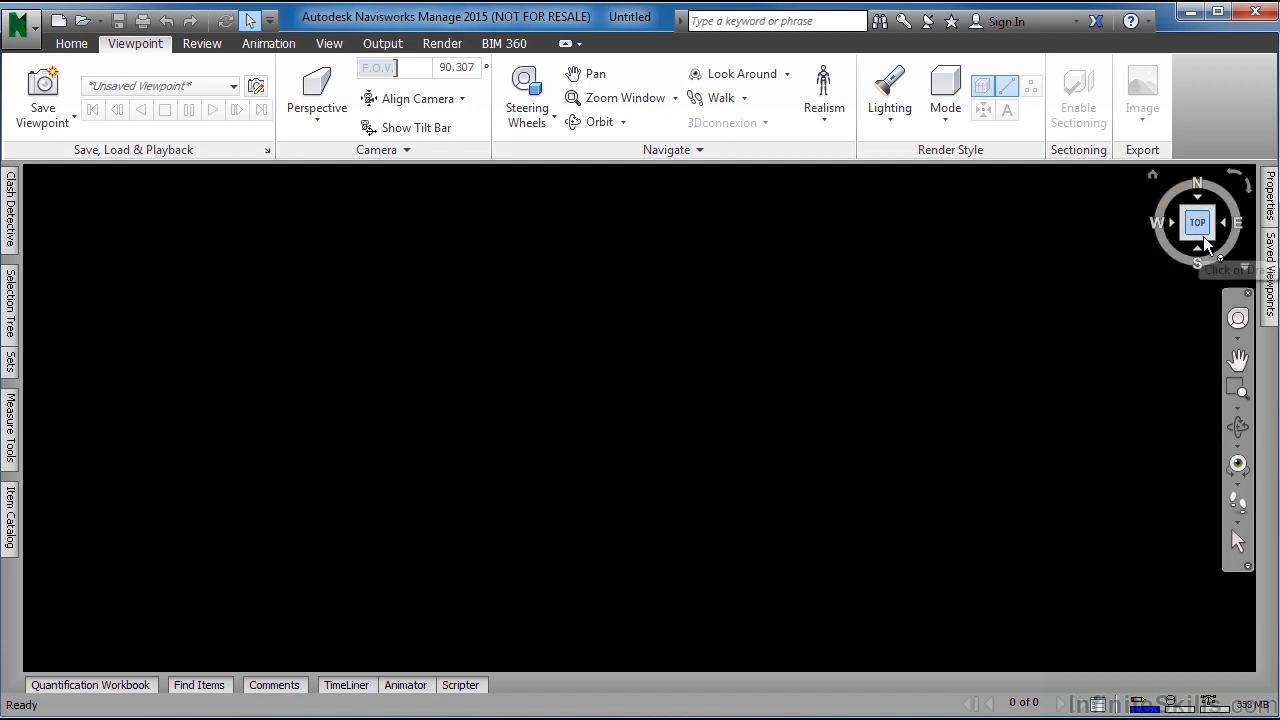
{"action": "mouse_move", "coordinate": [1238, 333]}
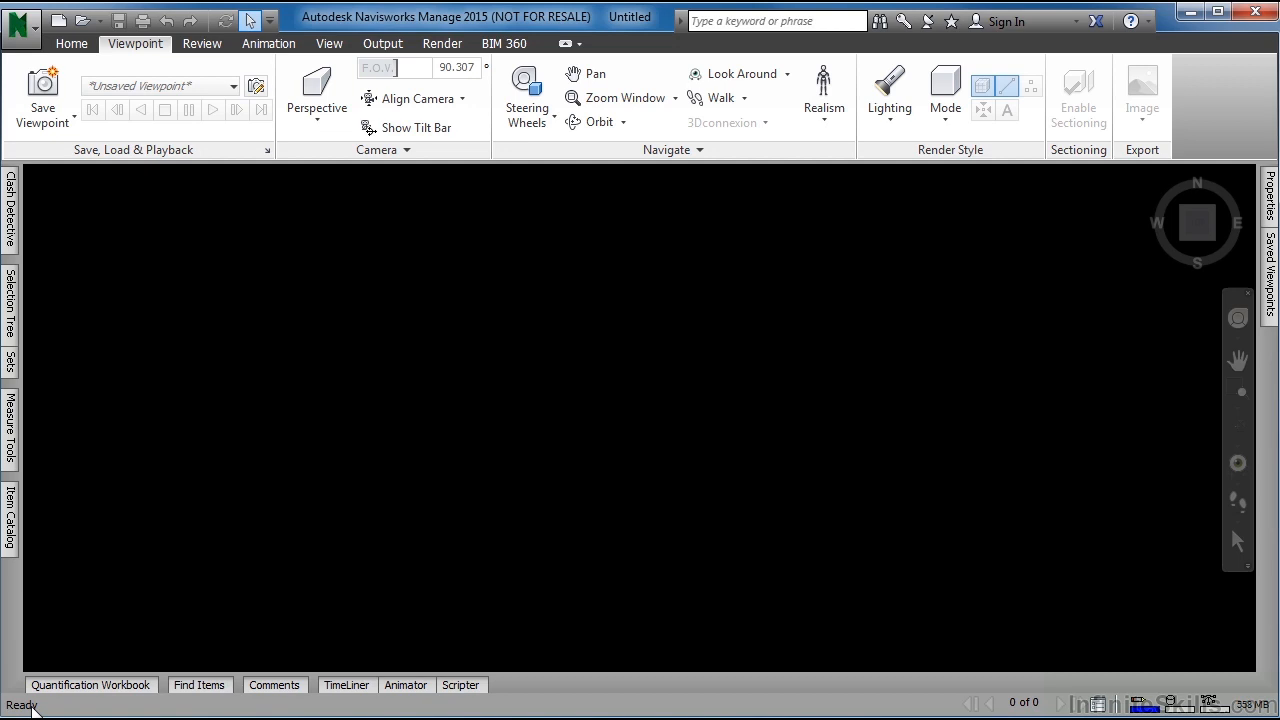
{"action": "mouse_move", "coordinate": [1198, 705]}
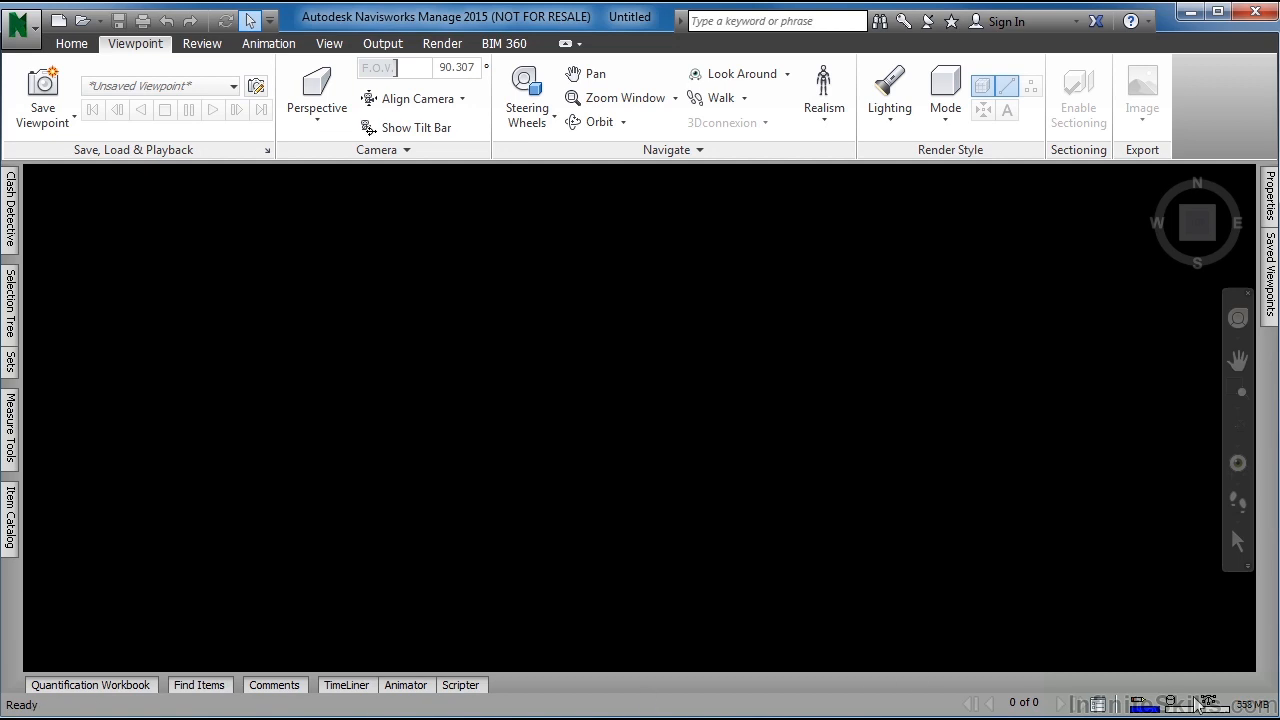
{"action": "mouse_move", "coordinate": [1100, 705]}
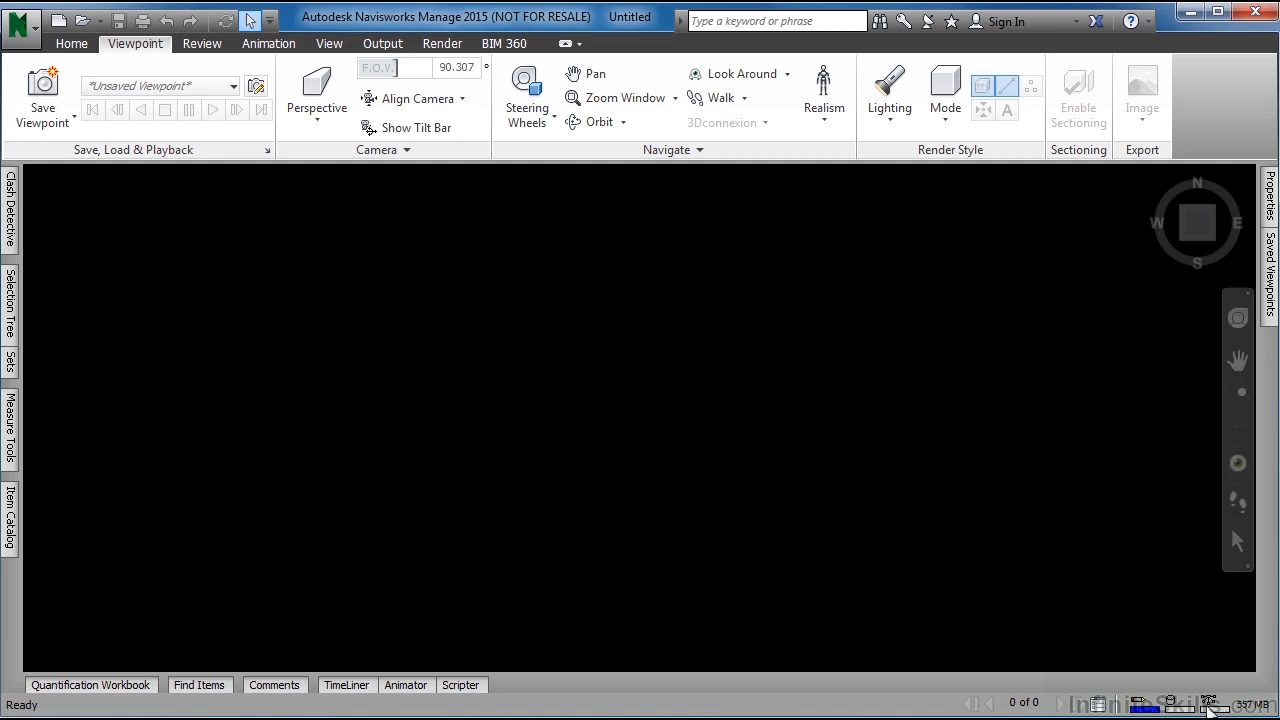
{"action": "mouse_move", "coordinate": [1128, 78]}
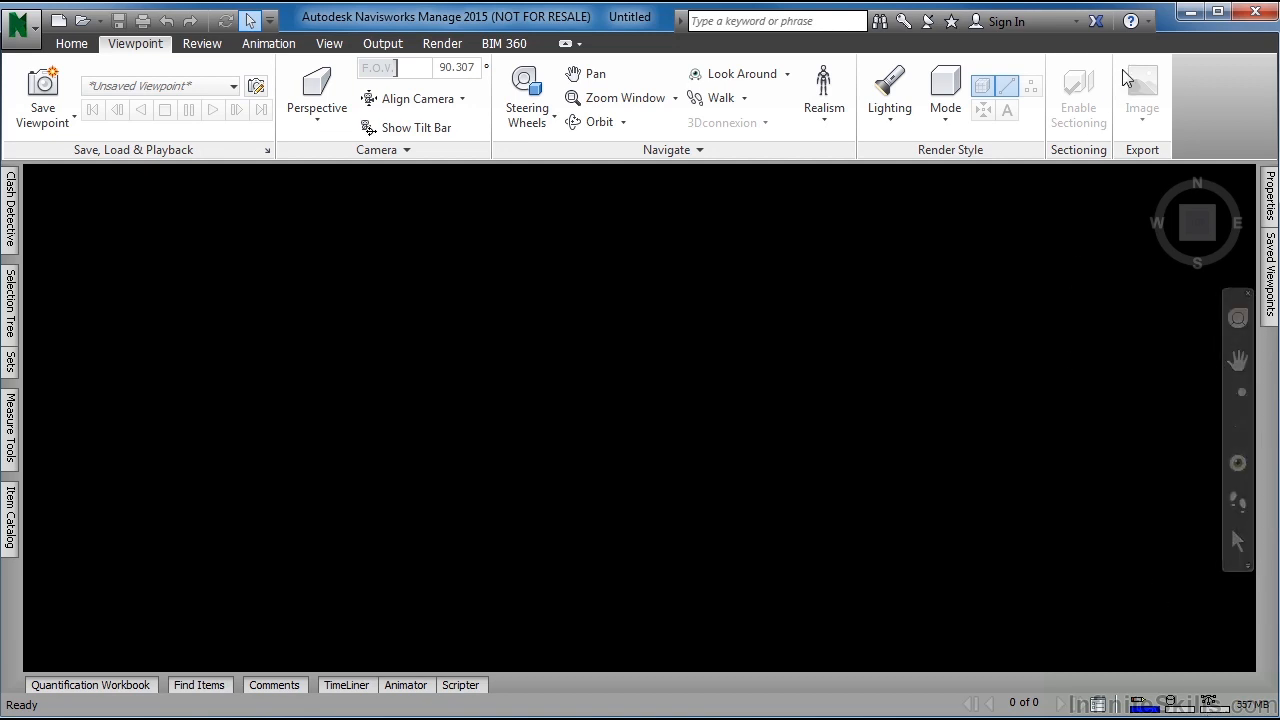
{"action": "mouse_move", "coordinate": [1138, 44]}
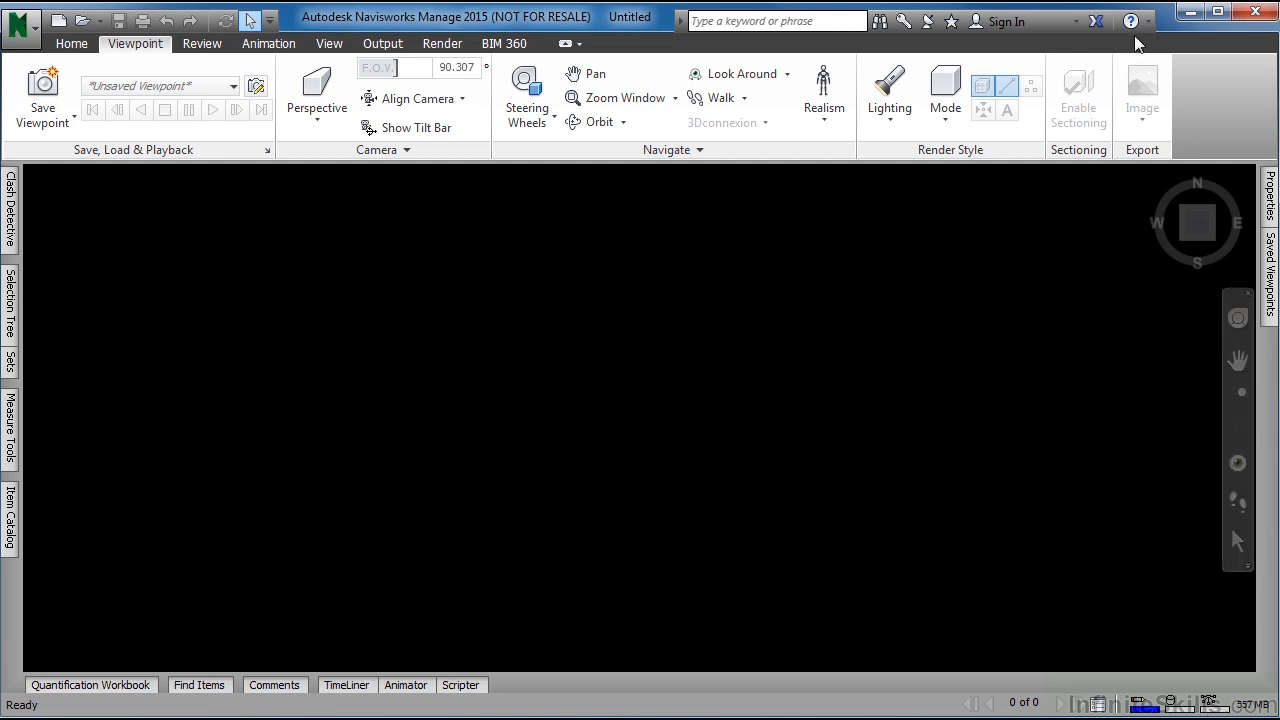
{"action": "mouse_move", "coordinate": [1131, 21]}
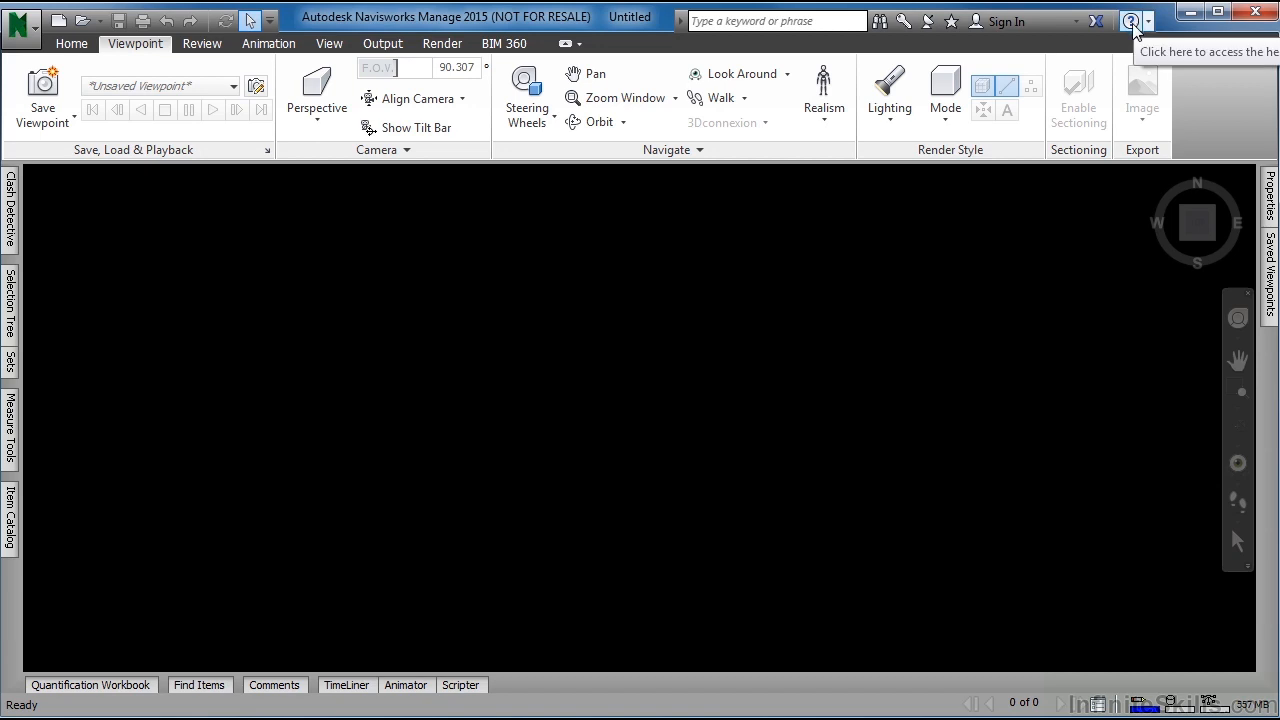
{"action": "mouse_move", "coordinate": [1088, 252]}
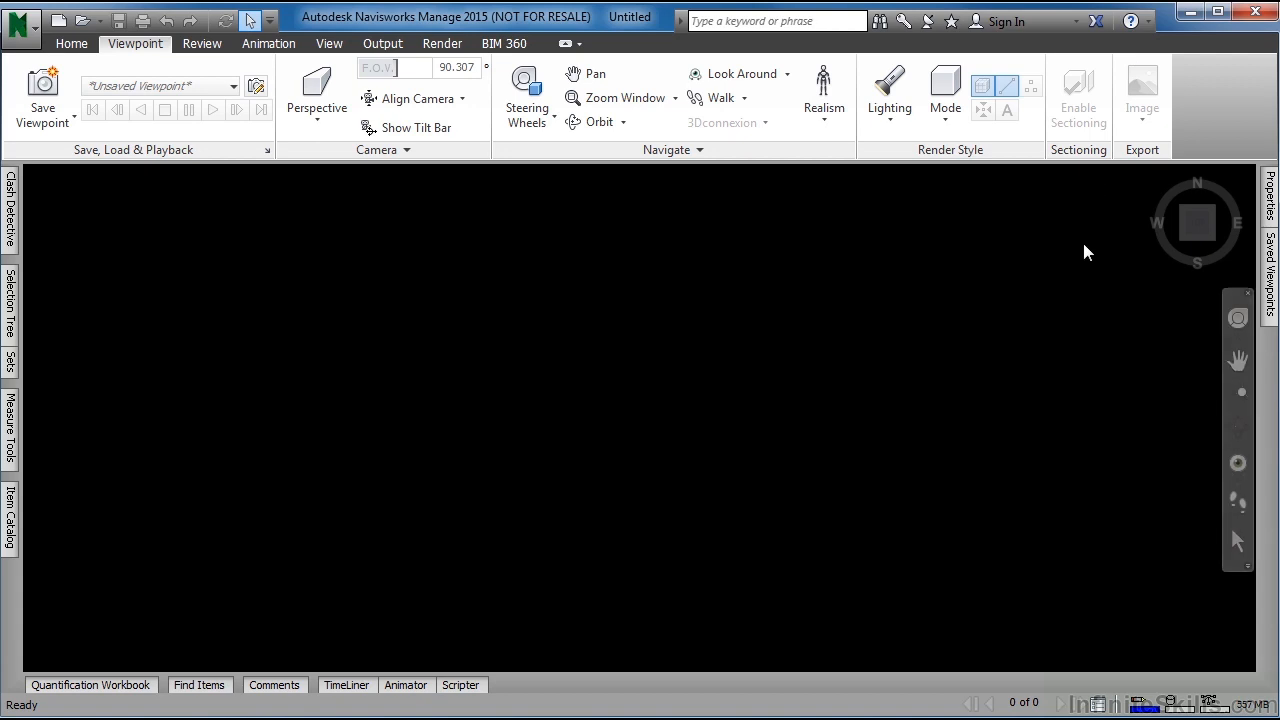